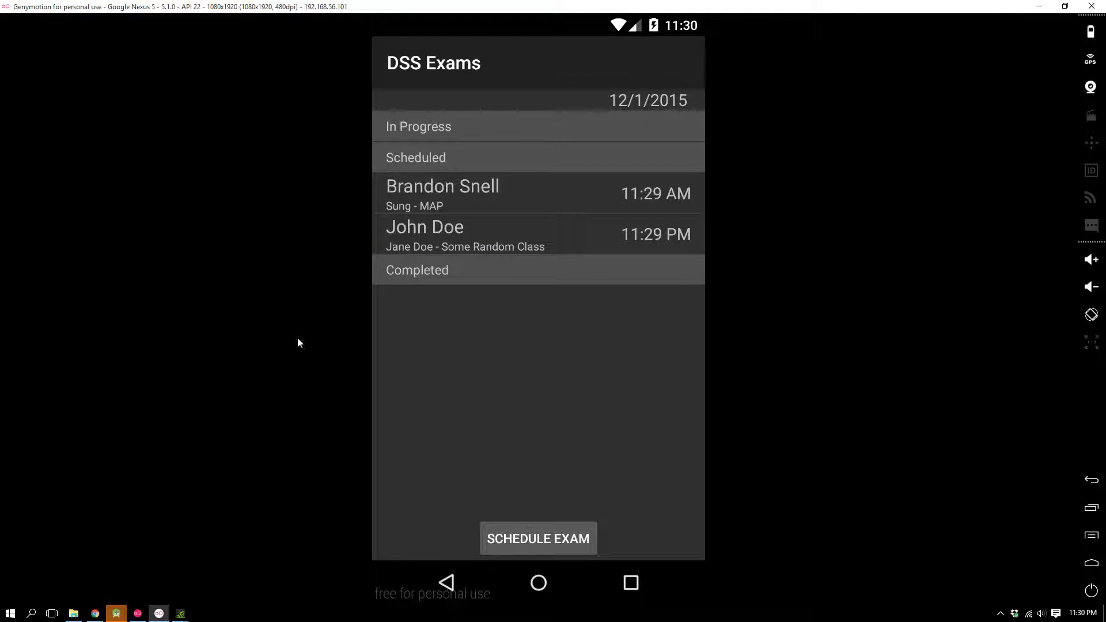
mouse_move(554, 184)
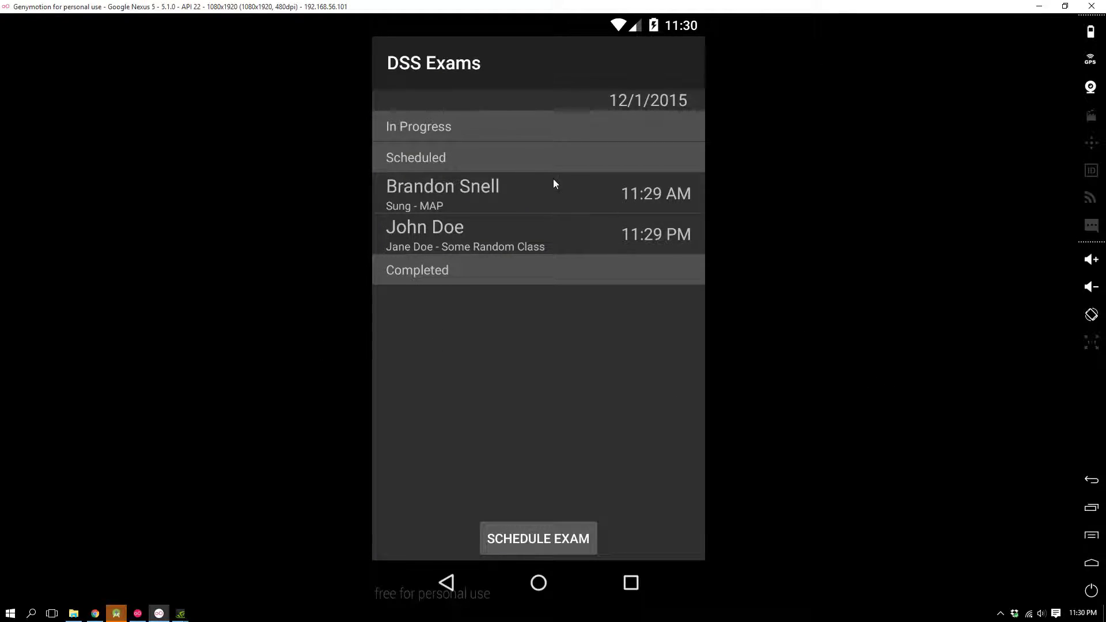
mouse_move(496, 68)
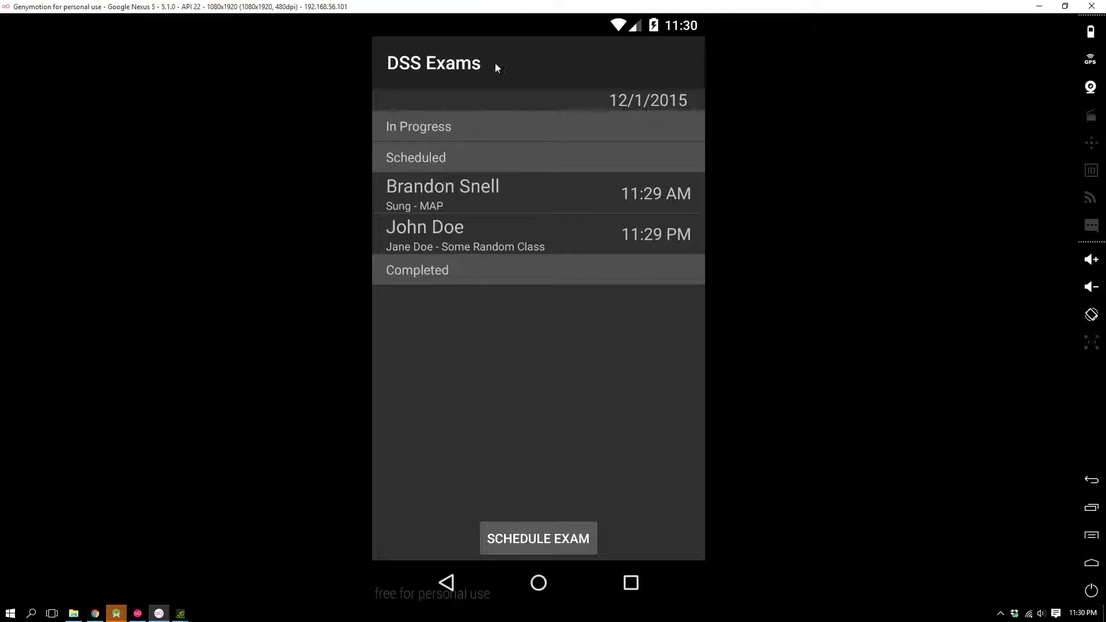
mouse_move(591, 238)
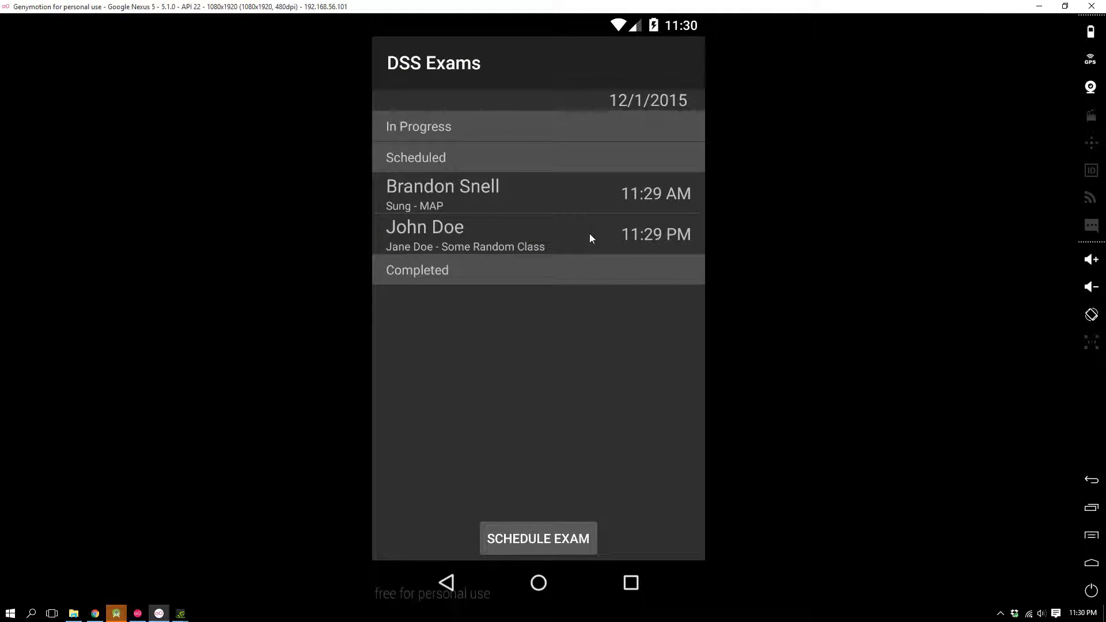
mouse_move(443, 73)
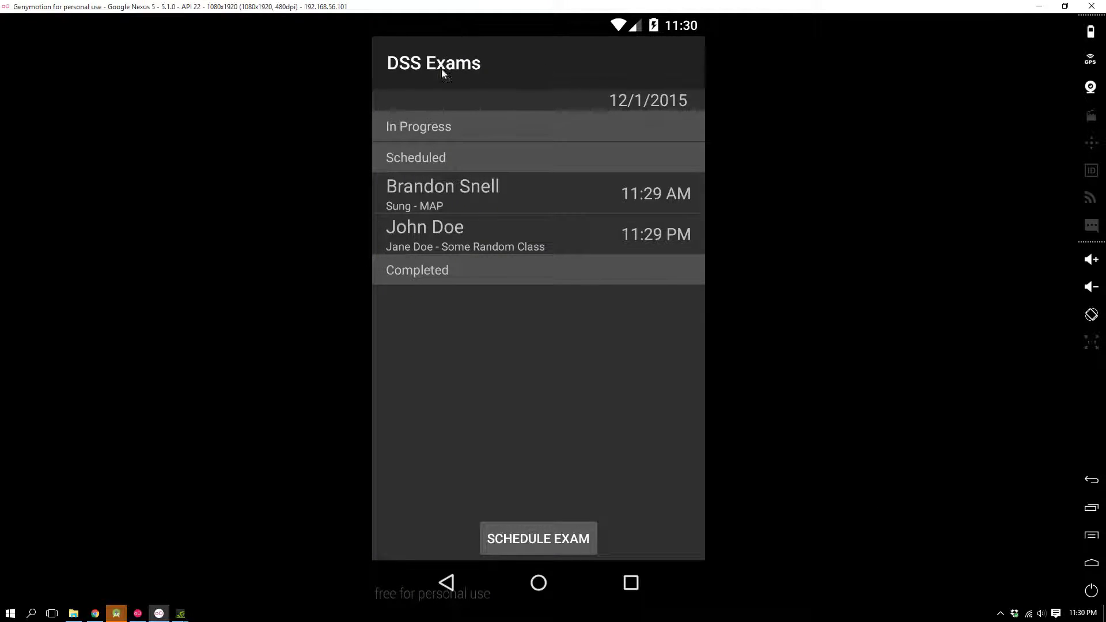
mouse_move(360, 103)
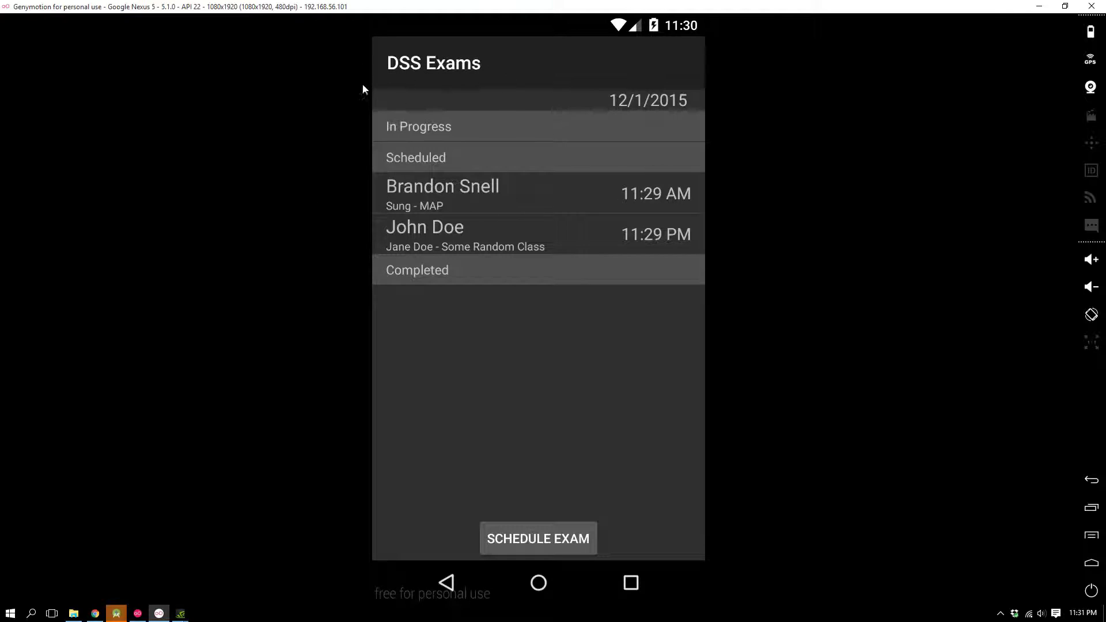
mouse_move(452, 283)
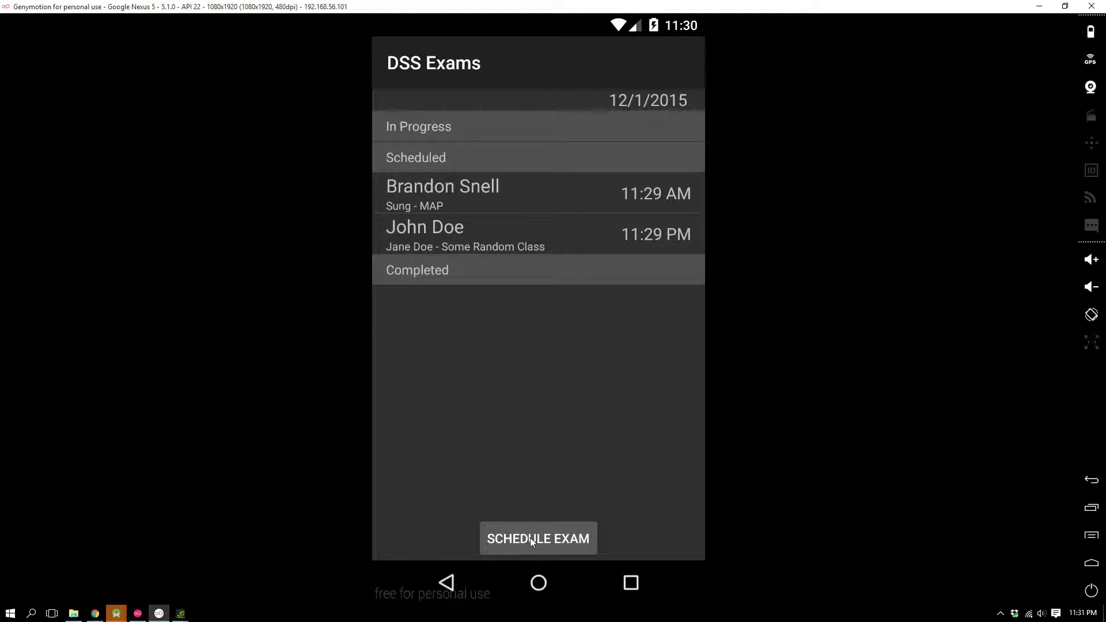
Begin a new scheduled exam with student Meow 123 and the ID fields filled
click(539, 538)
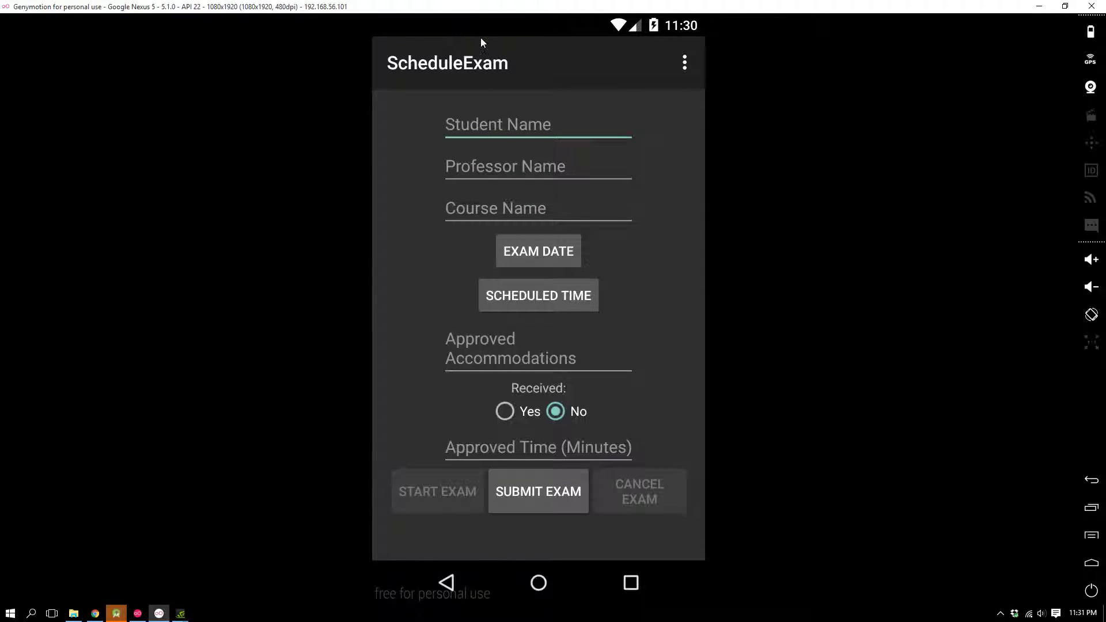
mouse_move(919, 332)
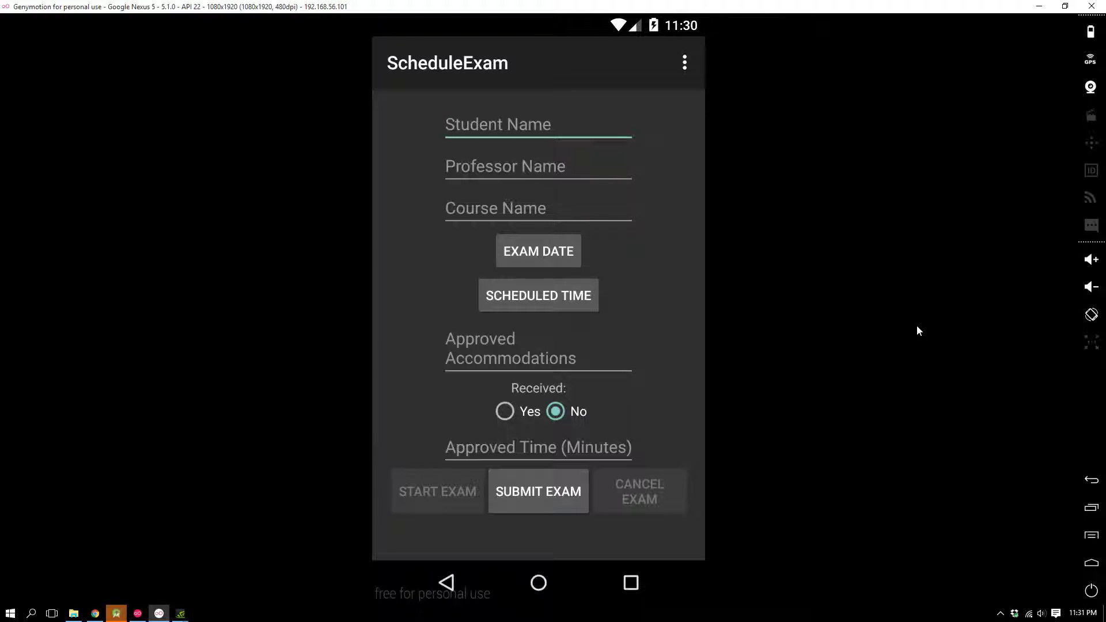
text(Meow)
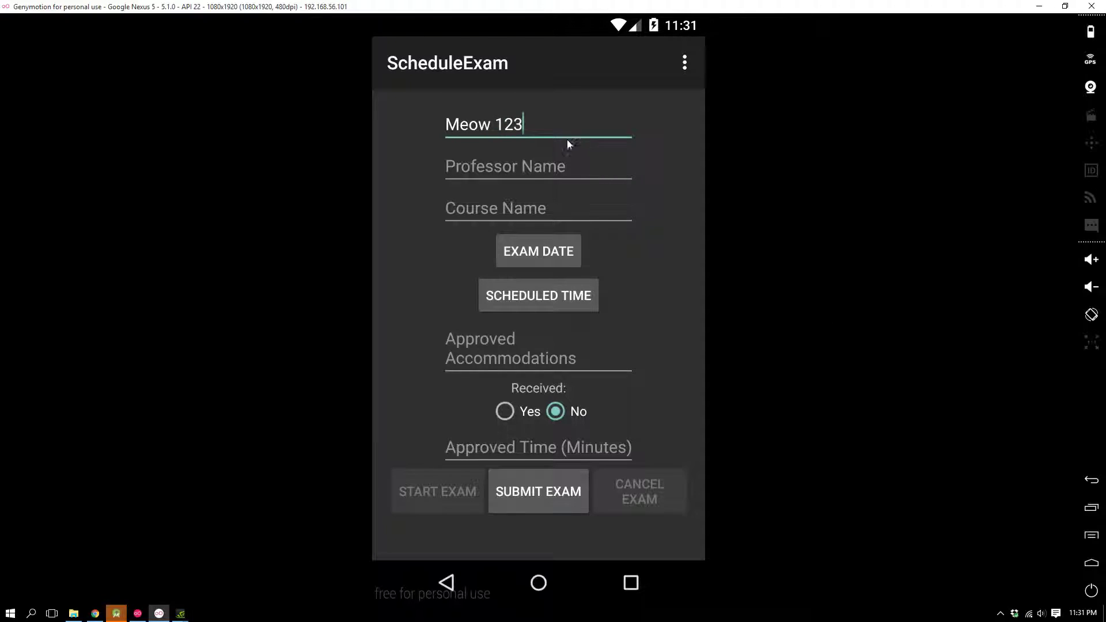
text(123)
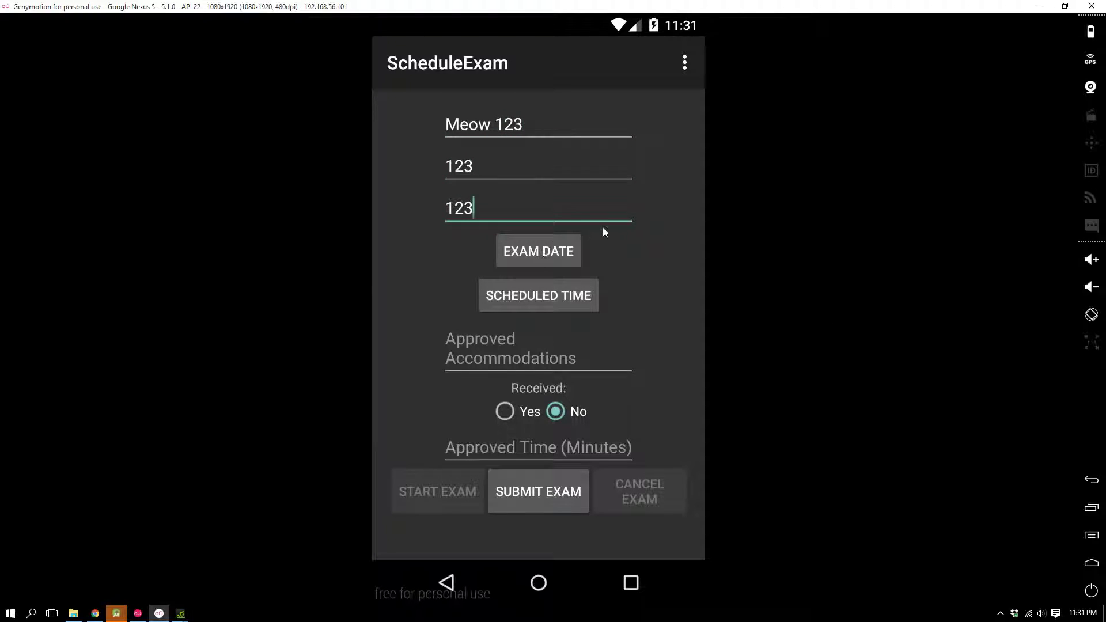
Set the exam date to 12/1/2015 and the scheduled time to 11:38 PM
click(539, 251)
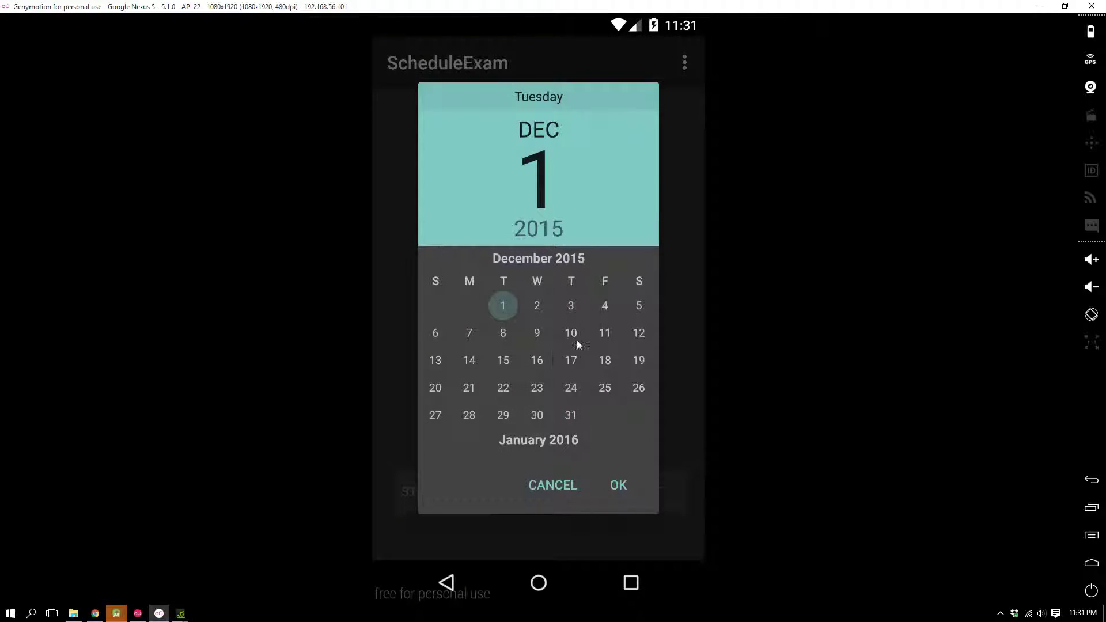
mouse_move(469, 319)
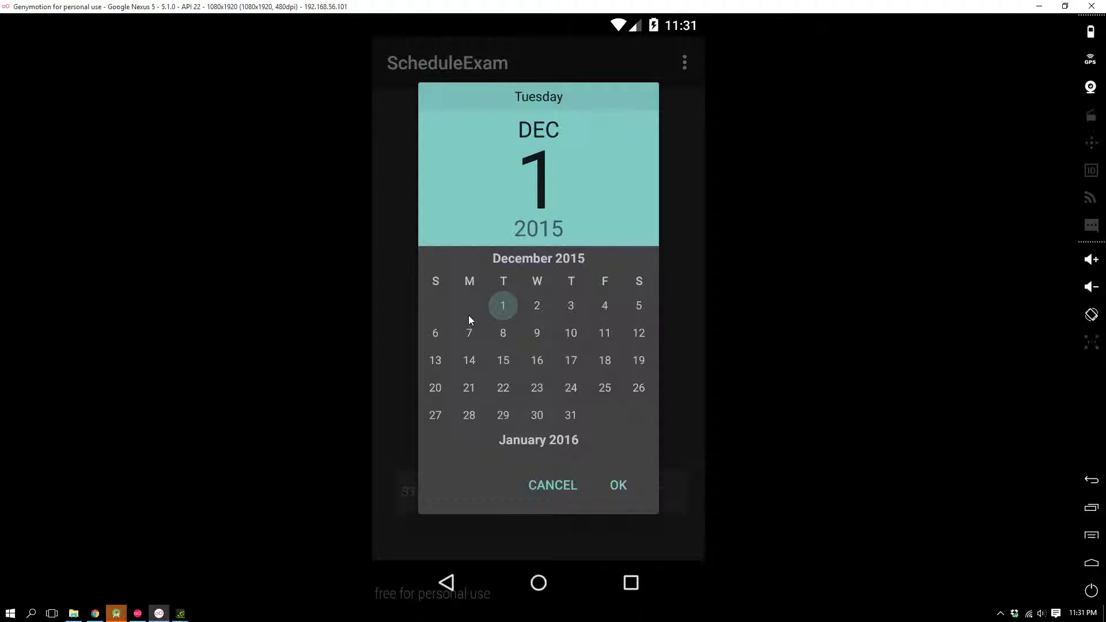
click(605, 305)
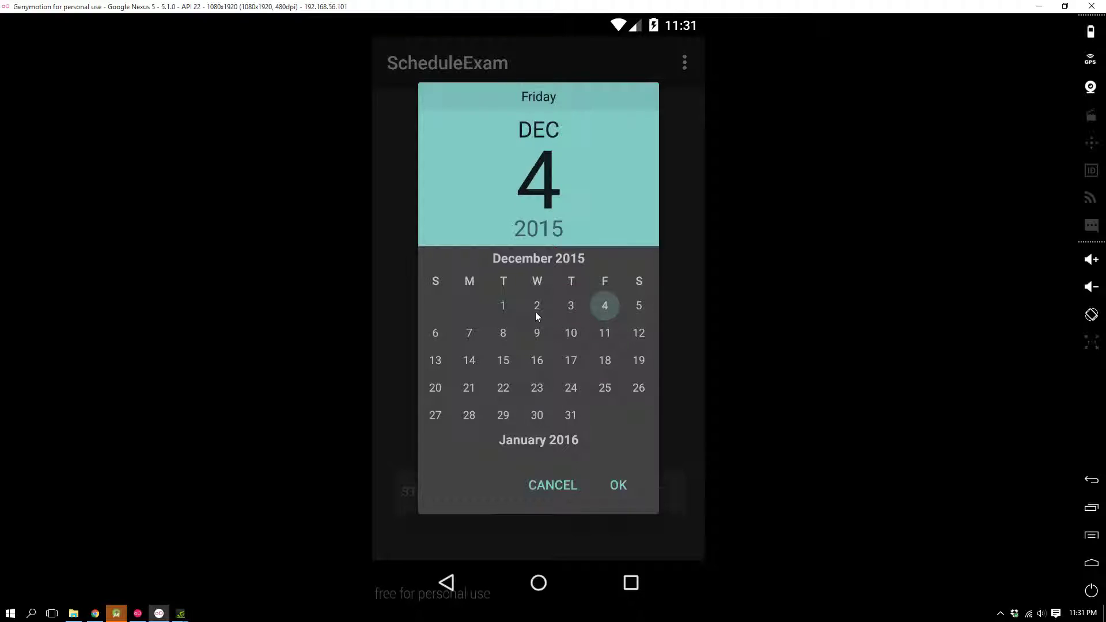
click(503, 305)
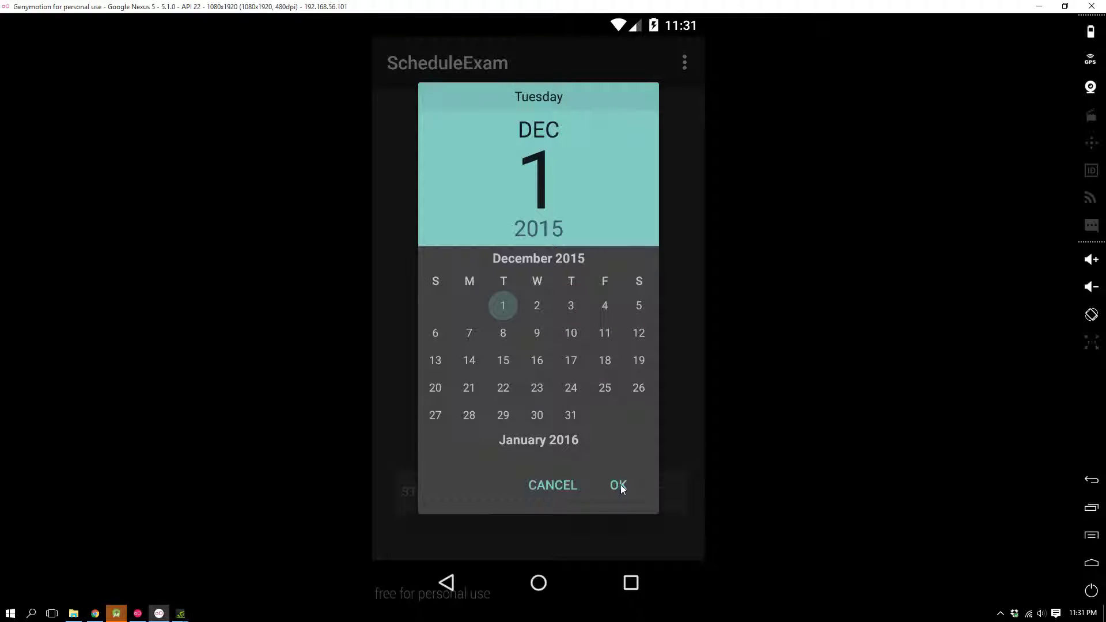
click(619, 486)
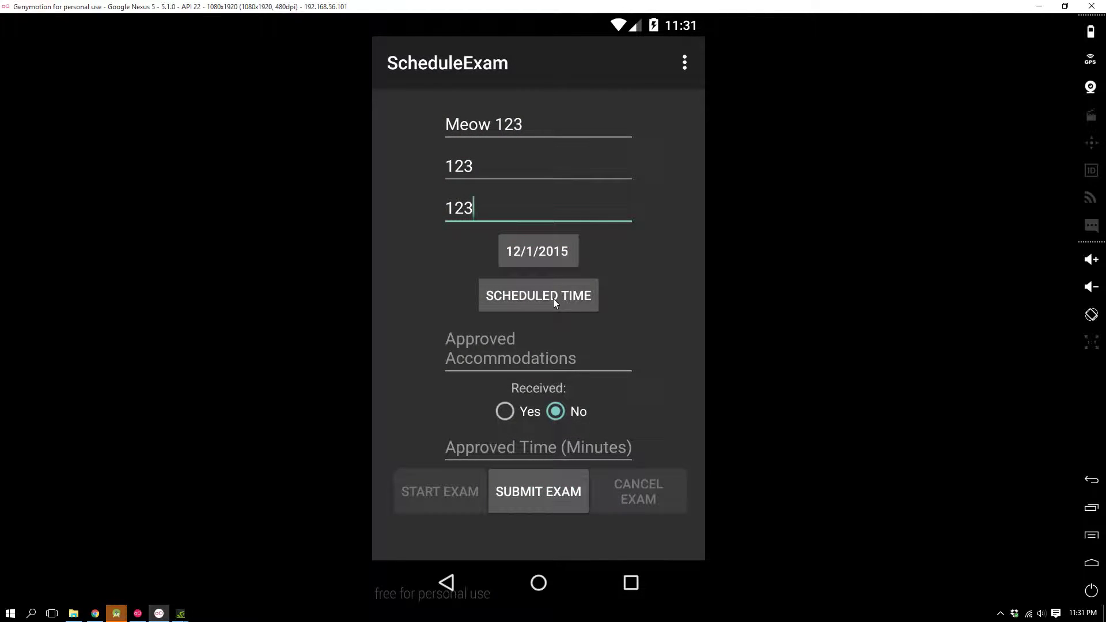
click(538, 295)
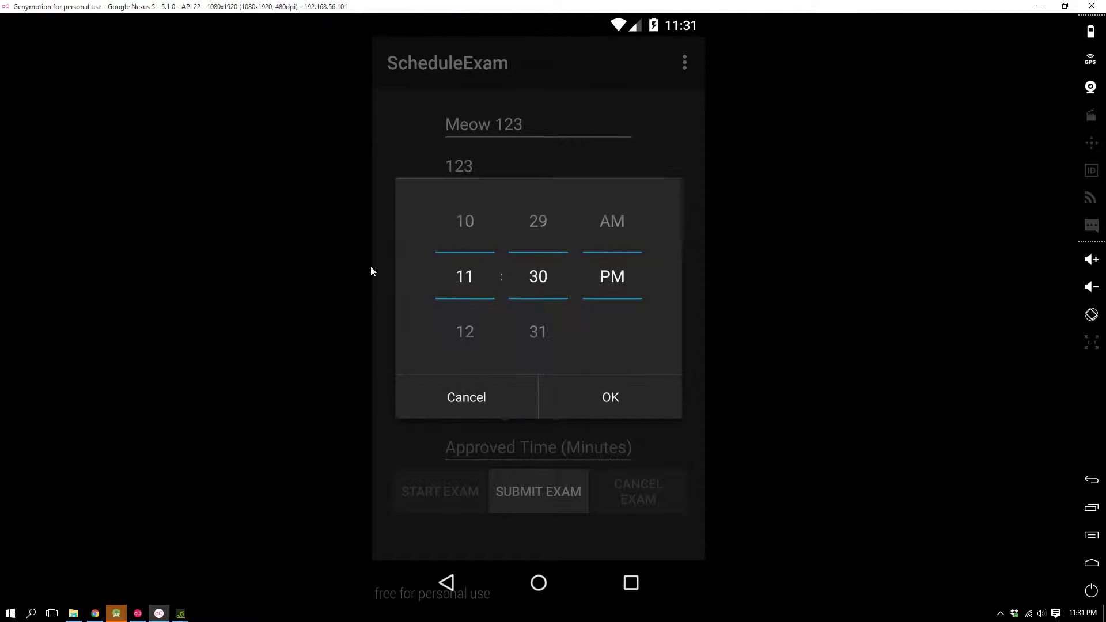
scroll(down, 3)
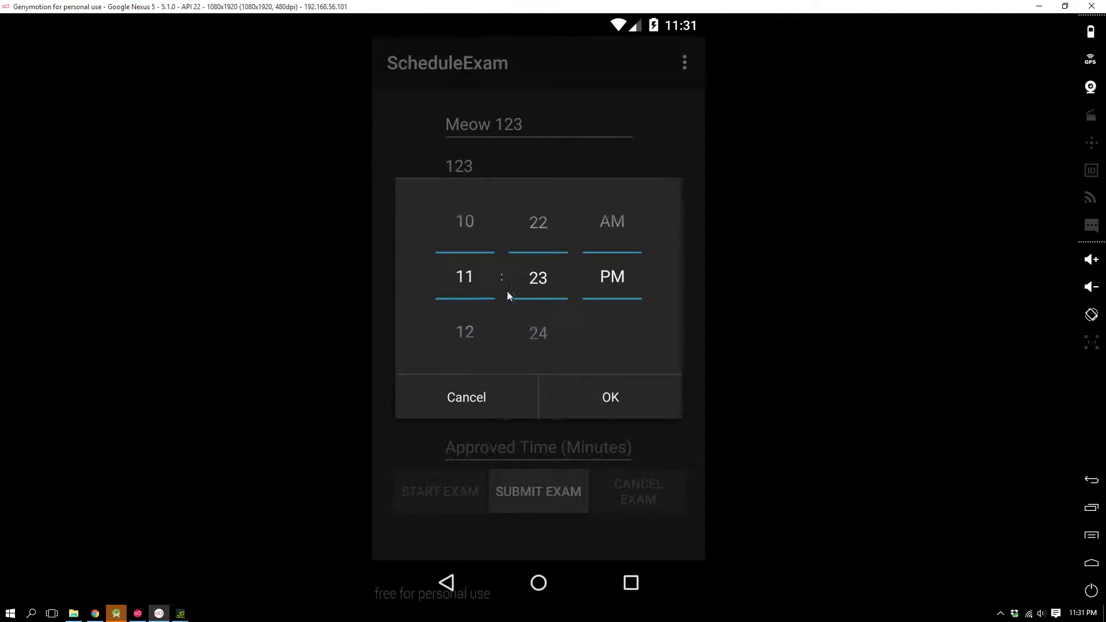
scroll(down, 3)
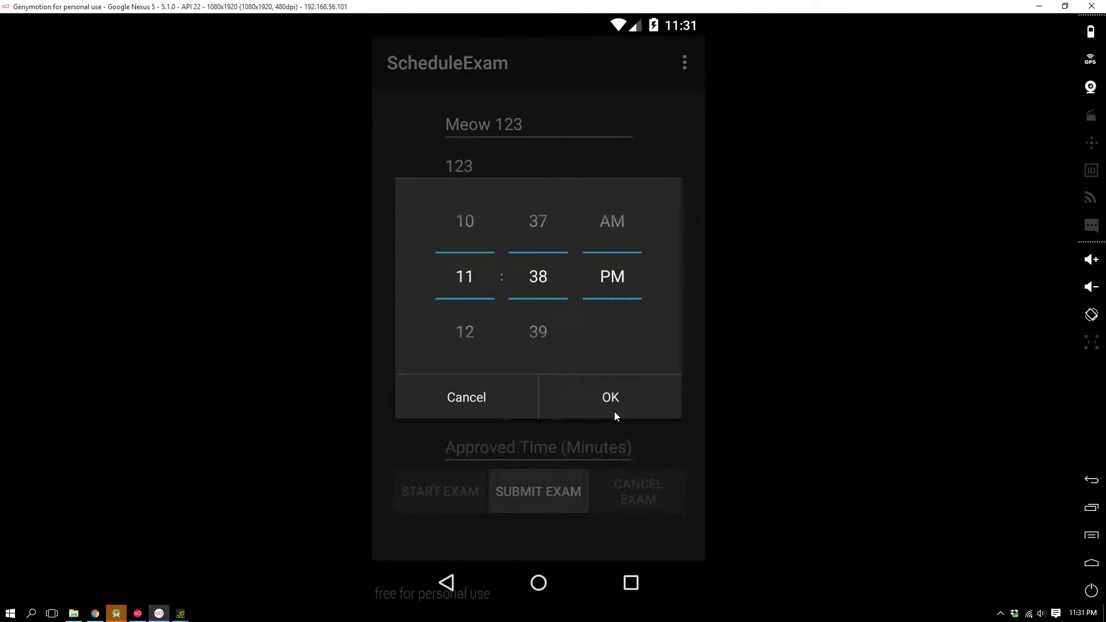
click(610, 397)
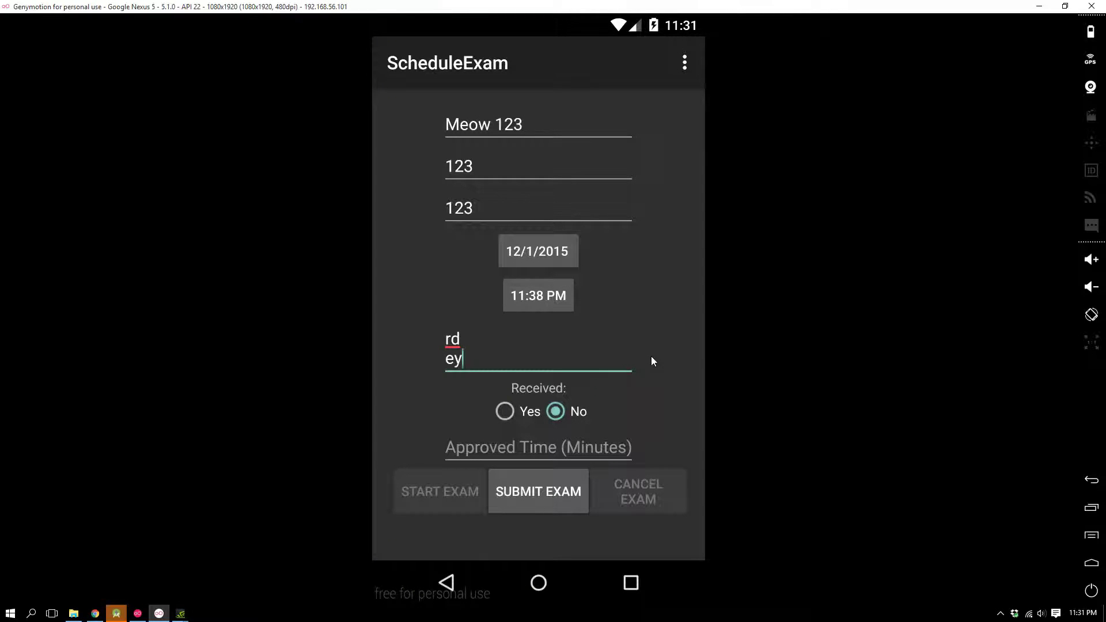
Enter accommodation notes et50 and 125 approved minutes
text(et50)
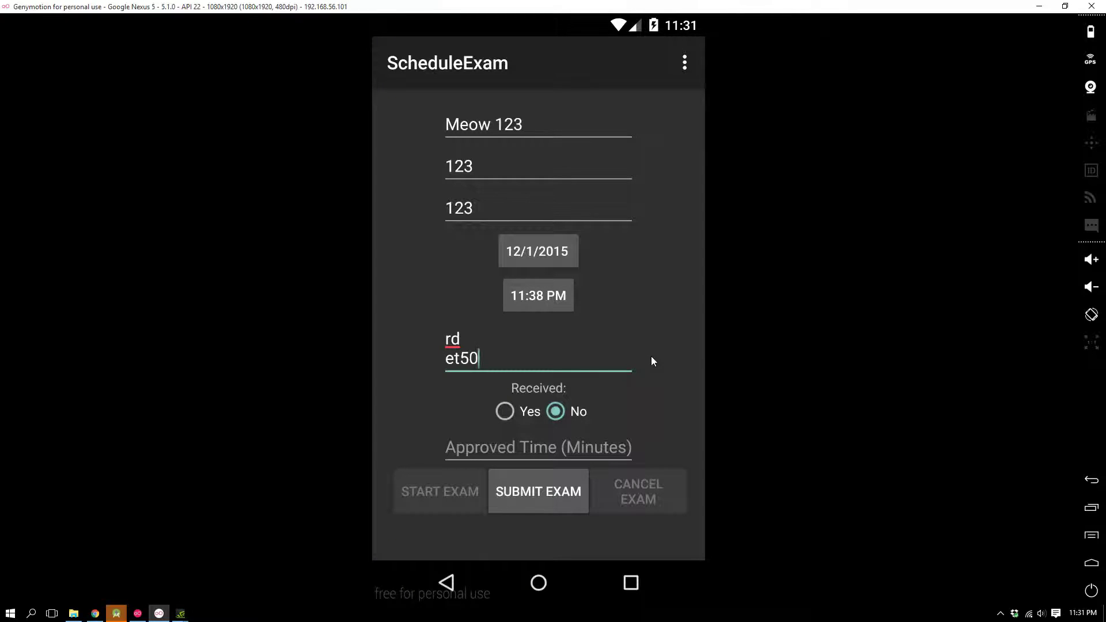
mouse_move(570, 413)
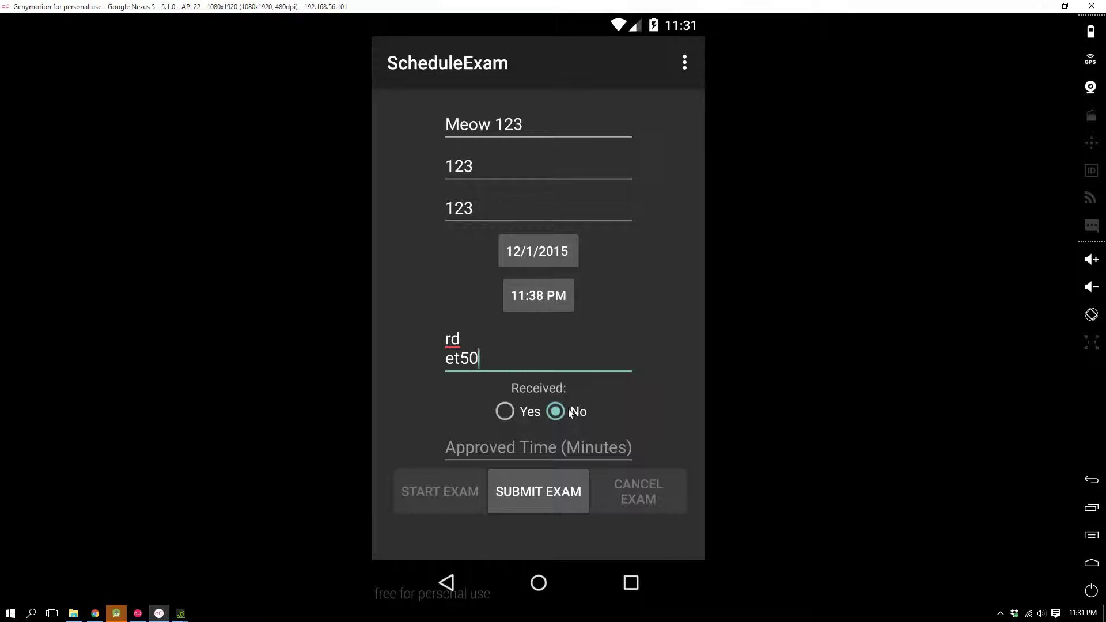
click(538, 447)
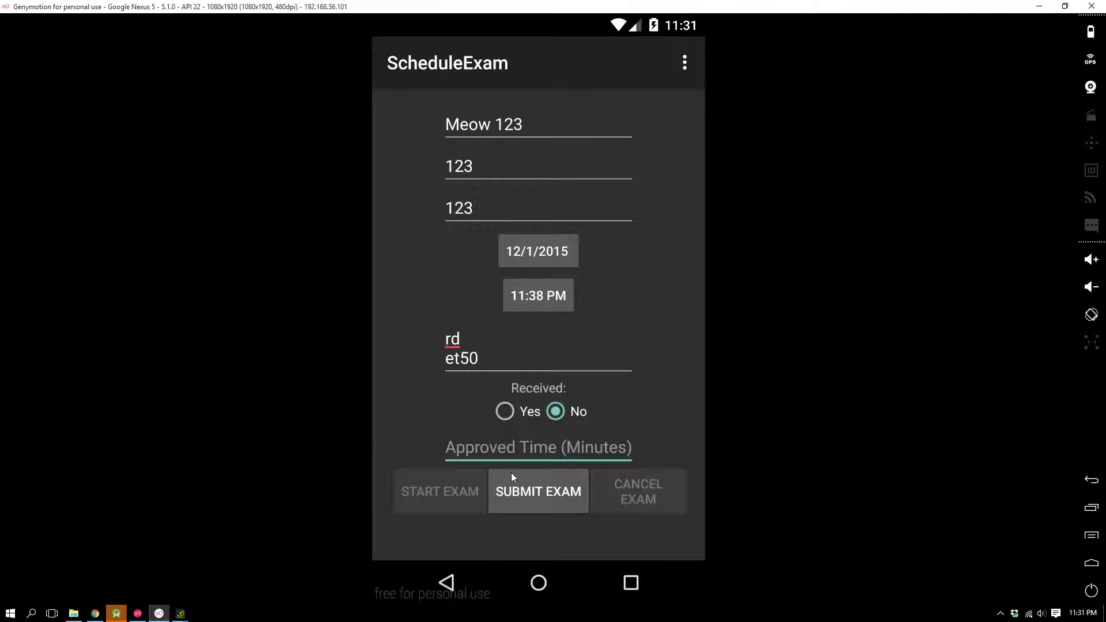
text(120)
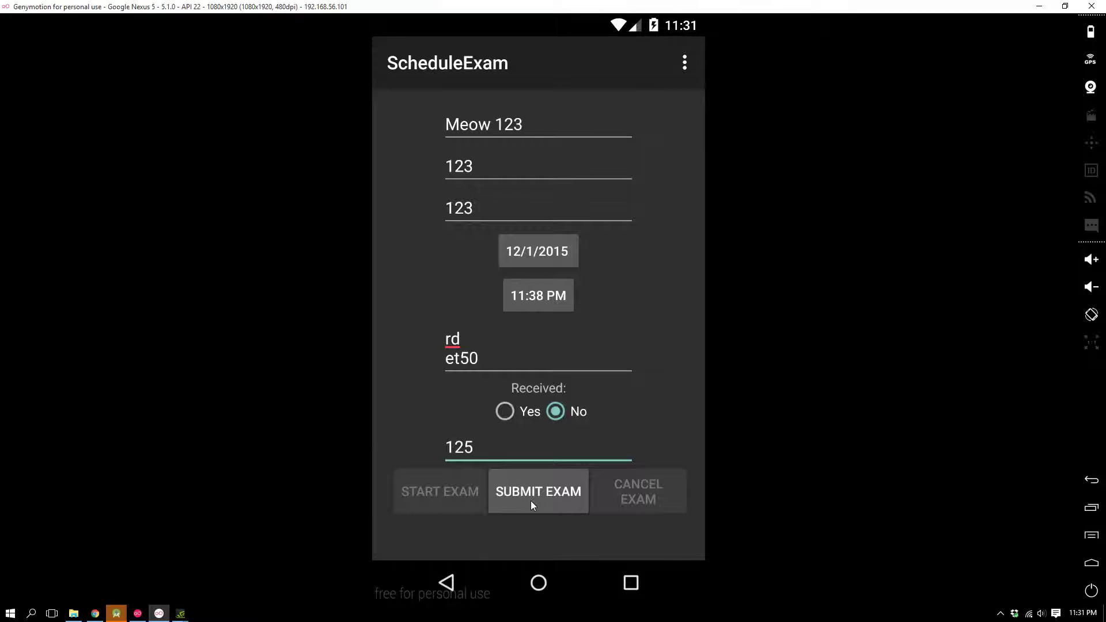
Submit the Meow 123 exam so it joins the scheduled list for 12/1/2015
click(538, 493)
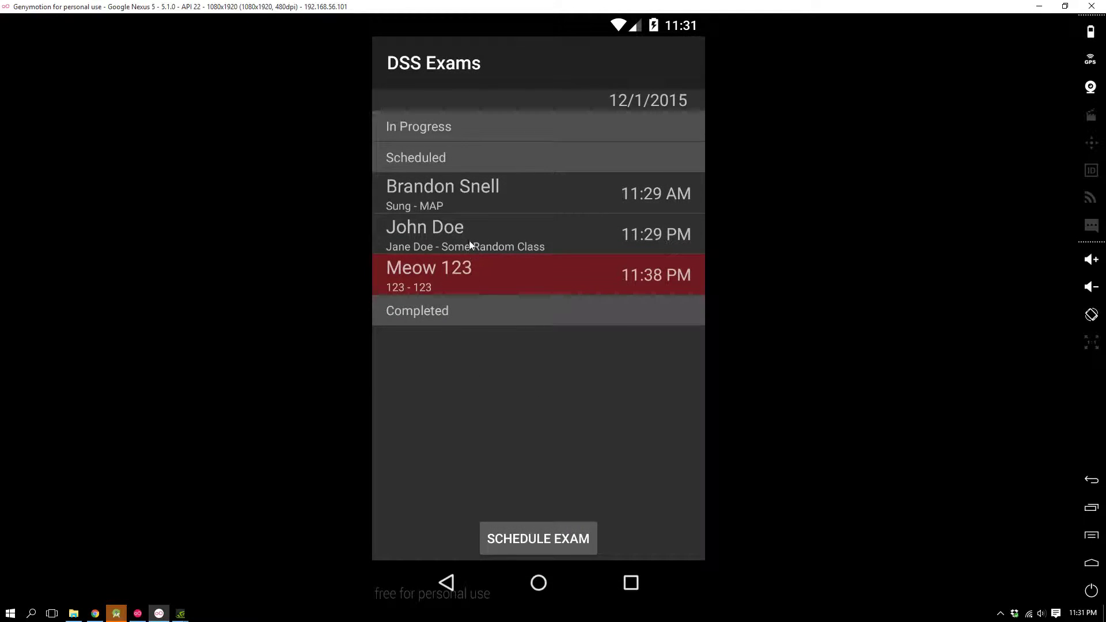
mouse_move(466, 276)
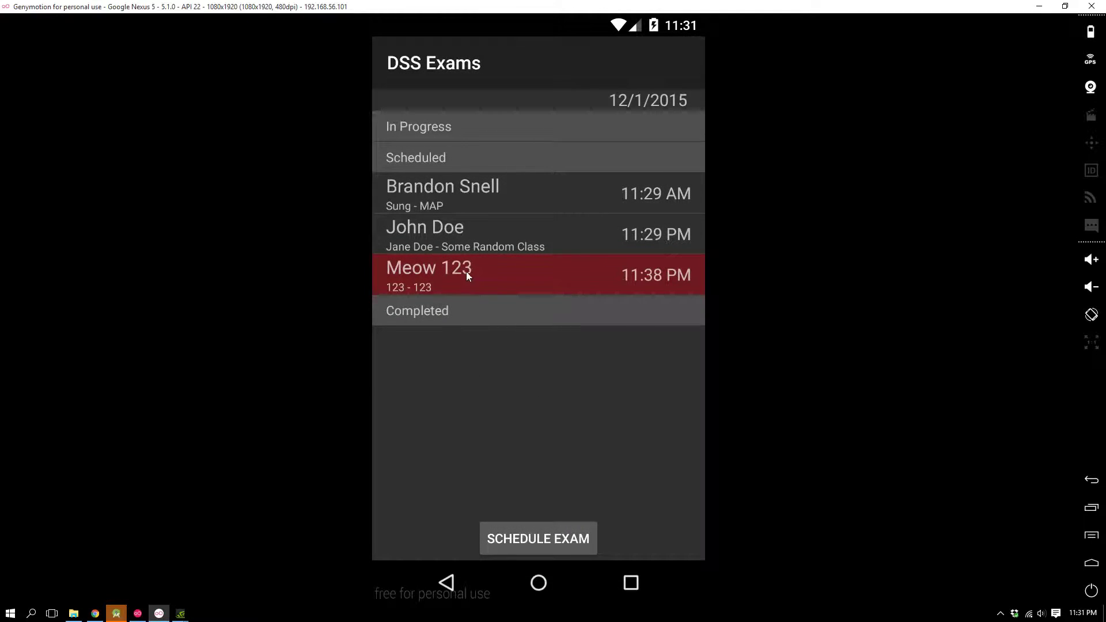
mouse_move(360, 287)
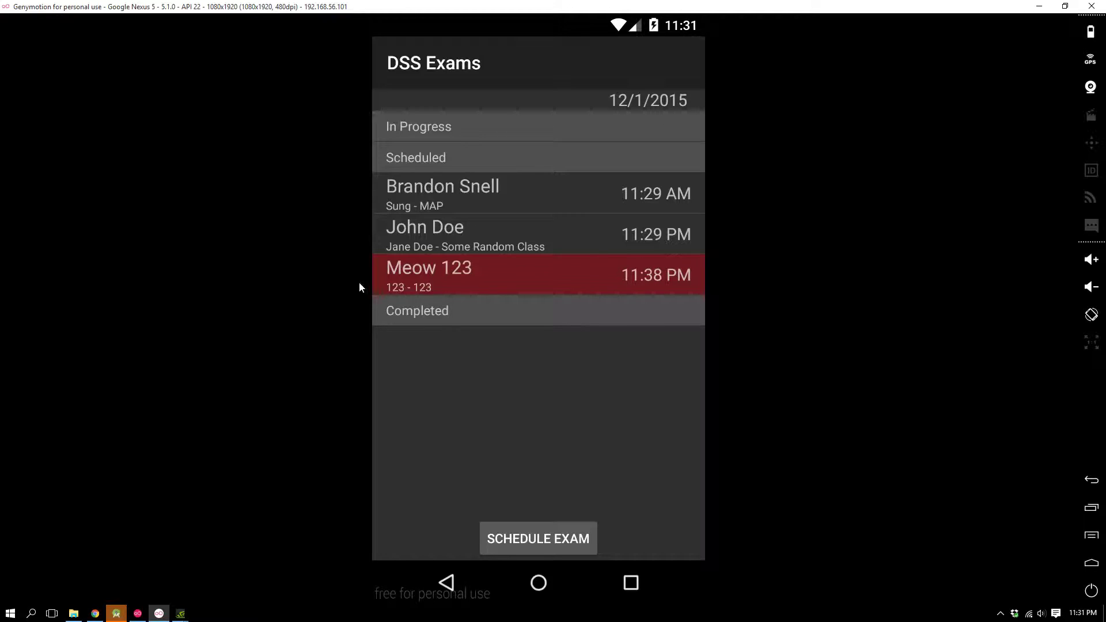
mouse_move(550, 274)
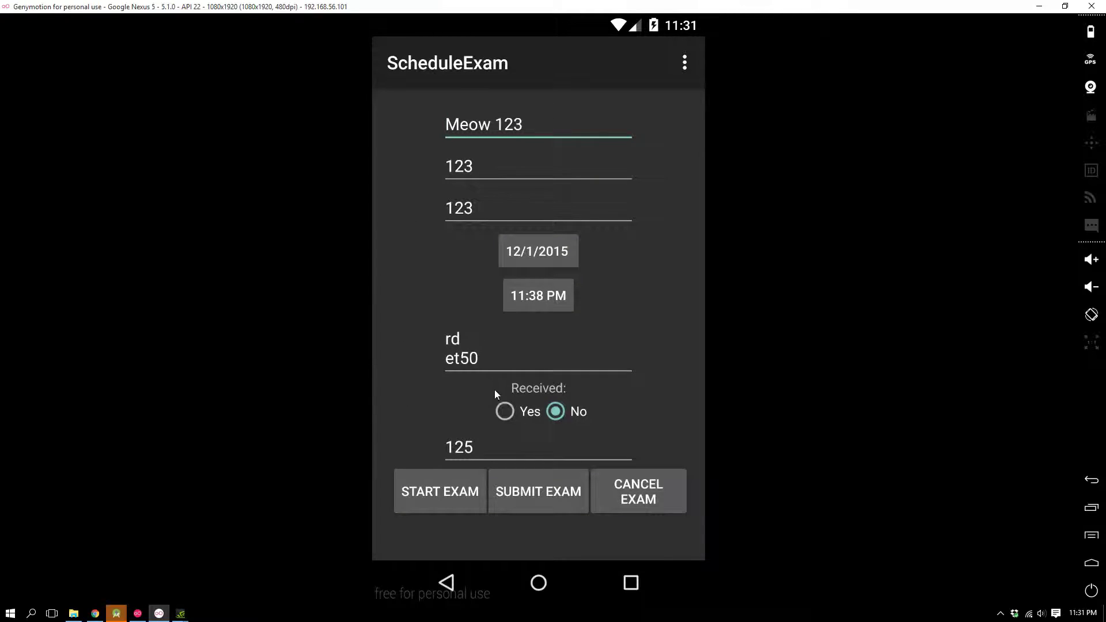
Change Meow 123's exam time to 11:38 AM
click(538, 295)
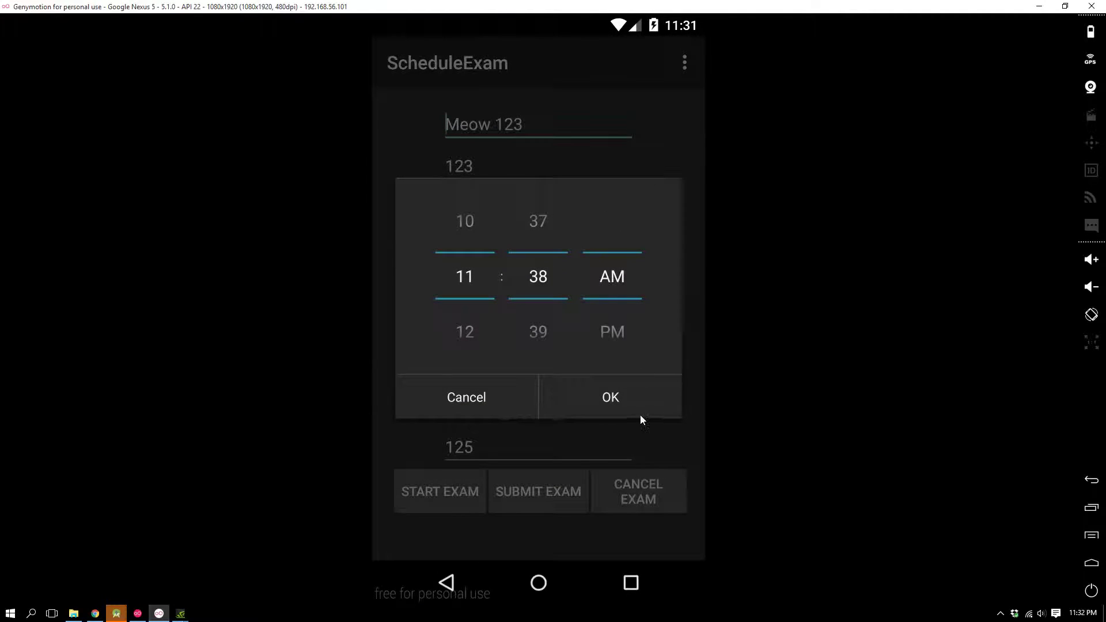
click(610, 397)
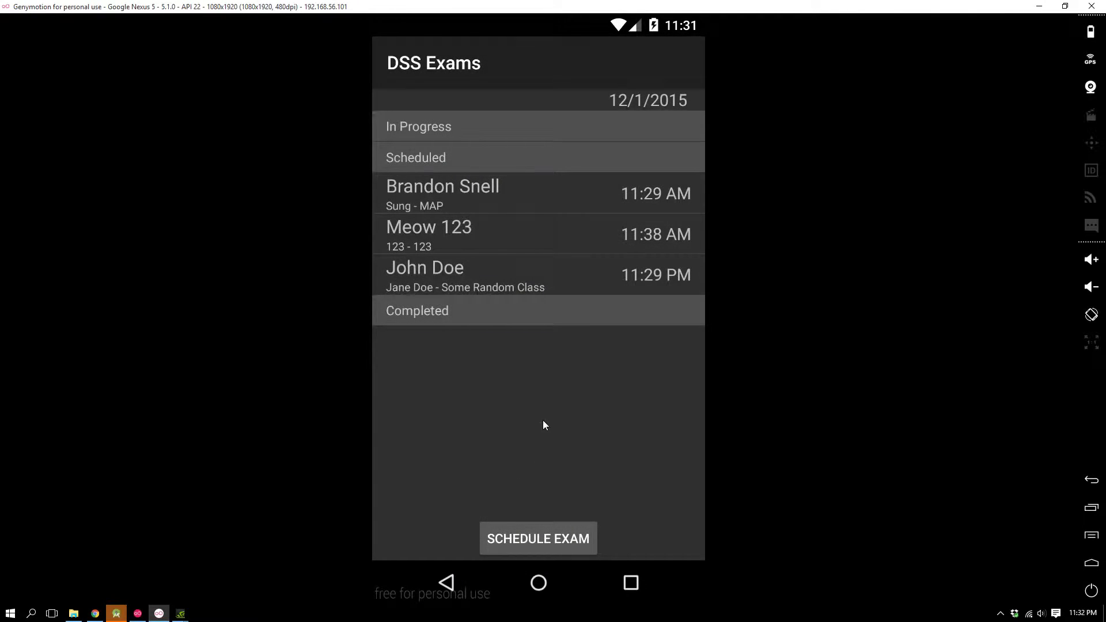
mouse_move(647, 200)
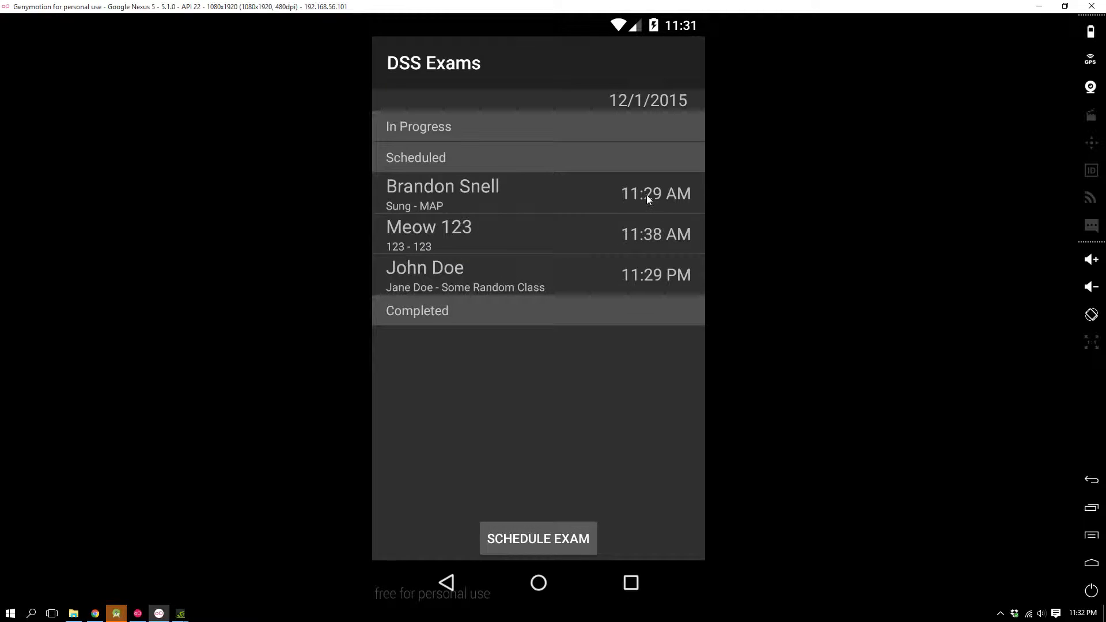
mouse_move(648, 234)
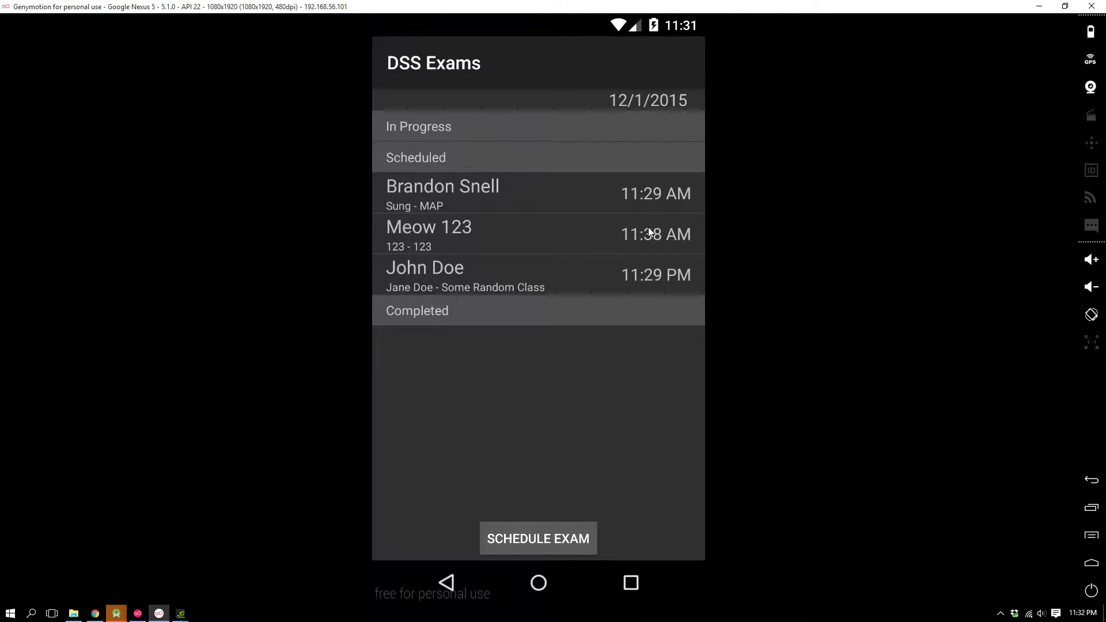
mouse_move(506, 247)
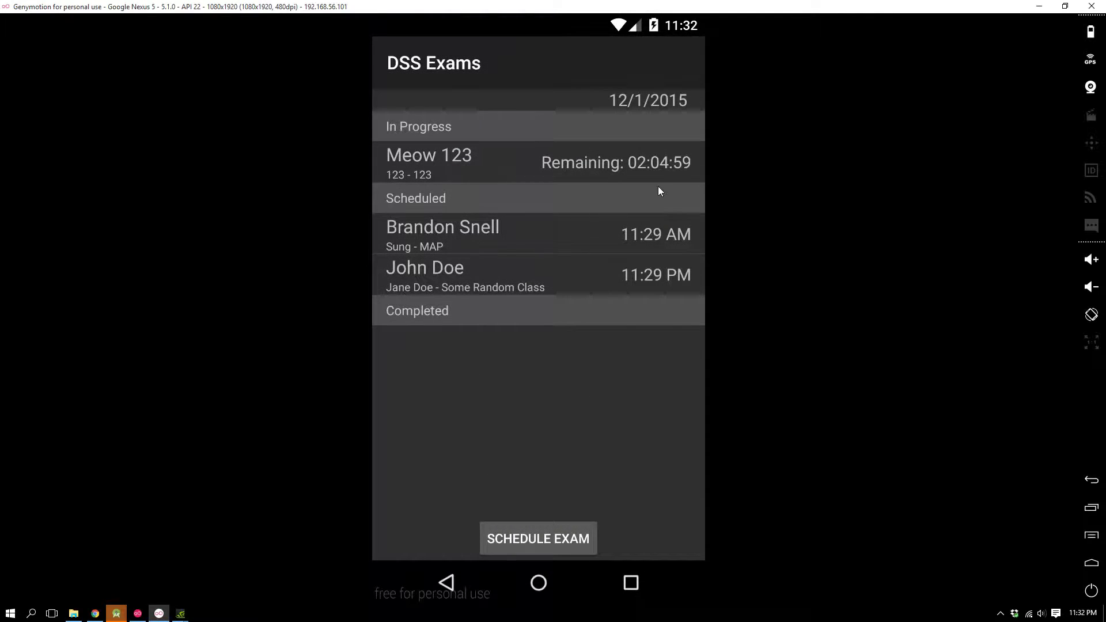
mouse_move(664, 98)
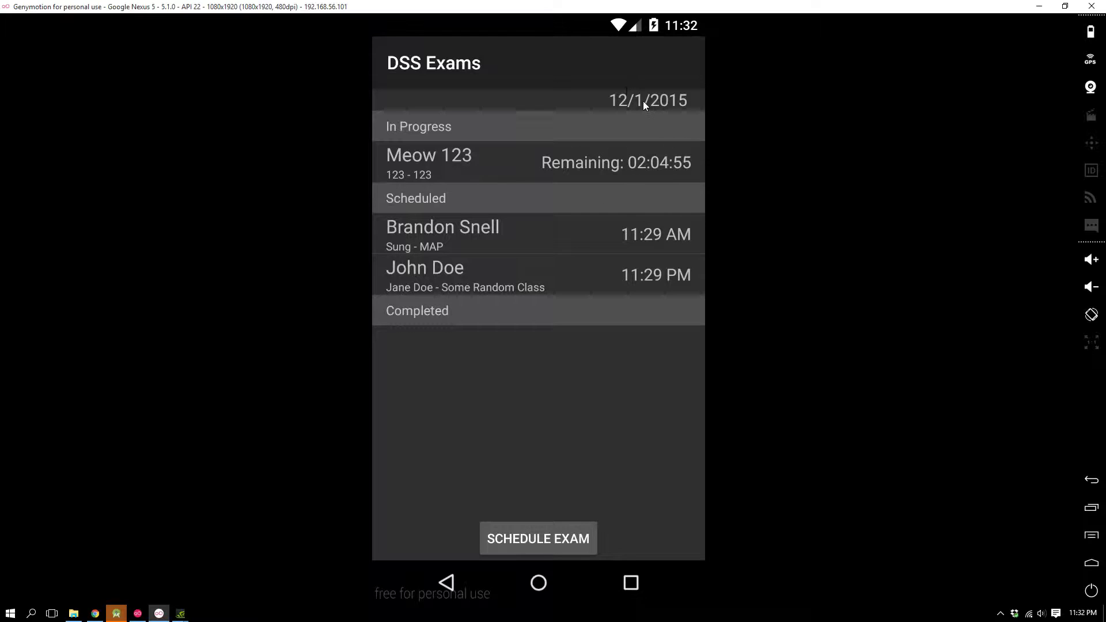
Cancel the 11:29 PM Some Random Class exam and view the December 2 list showing Hello!!
click(465, 276)
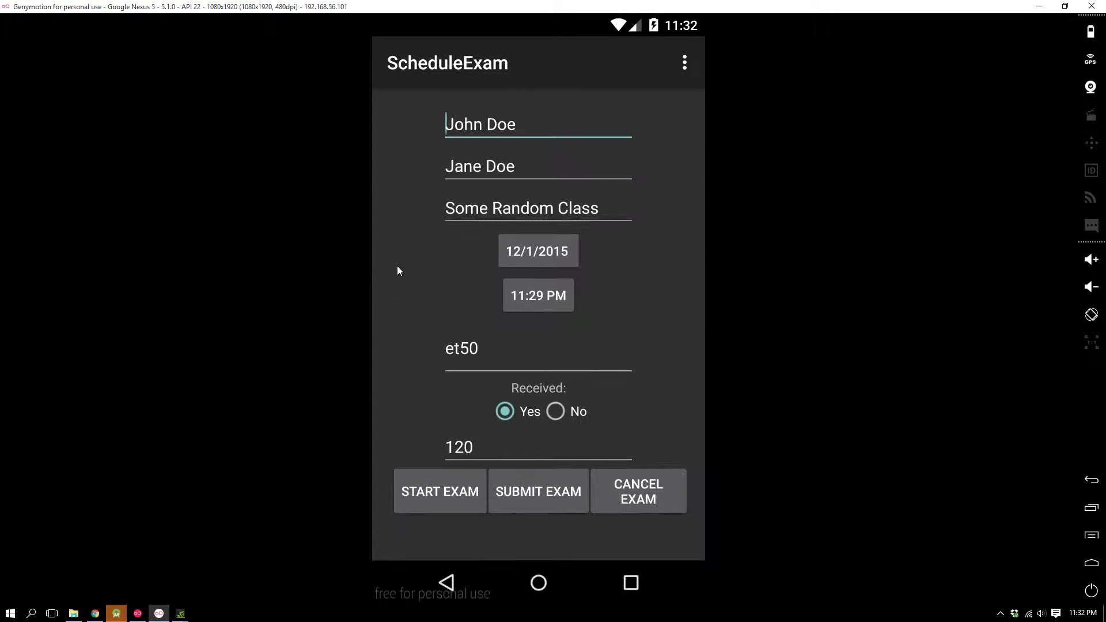
mouse_move(543, 348)
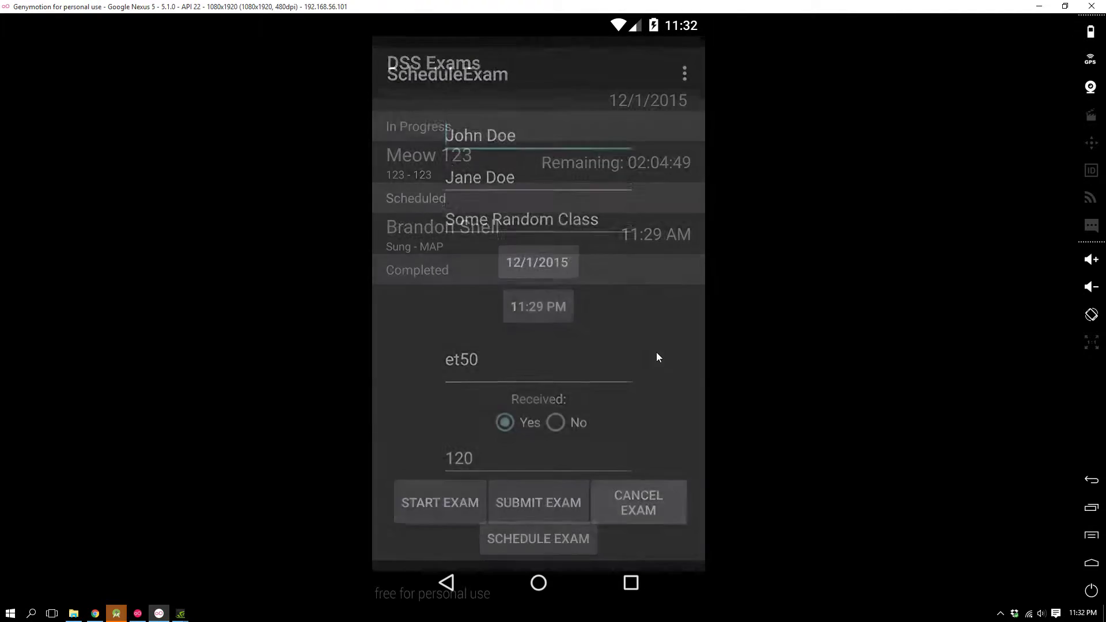
click(537, 262)
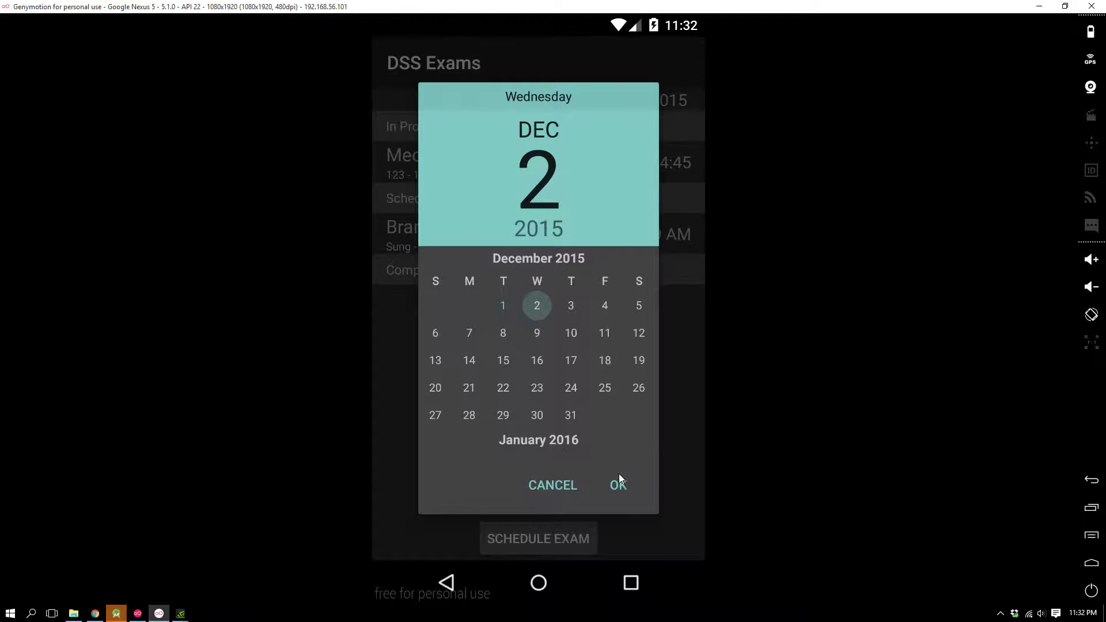
click(618, 485)
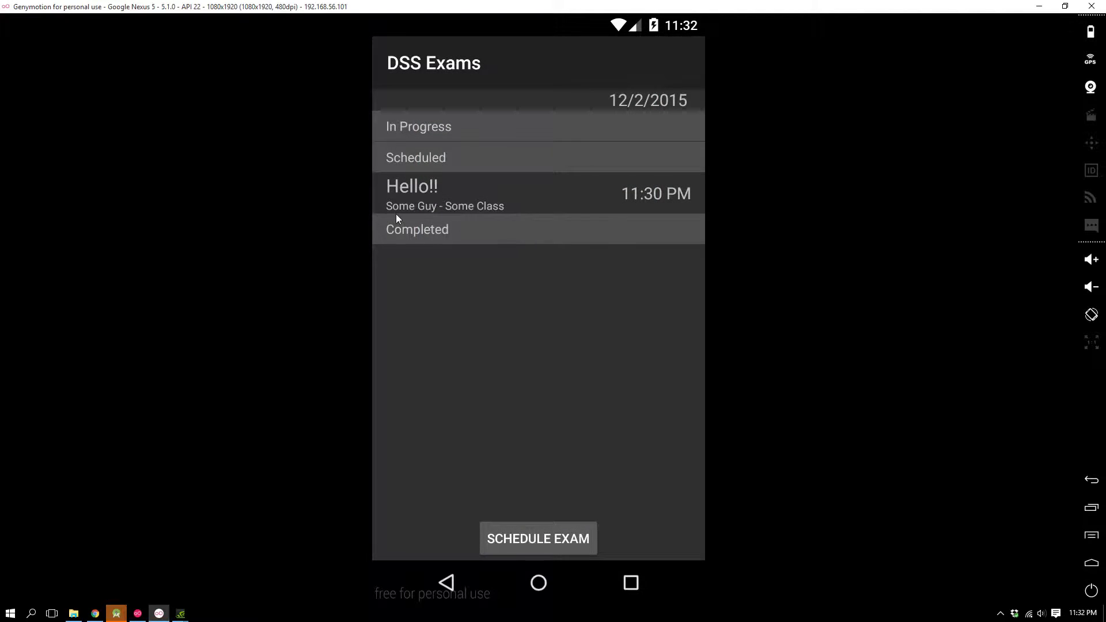
mouse_move(580, 203)
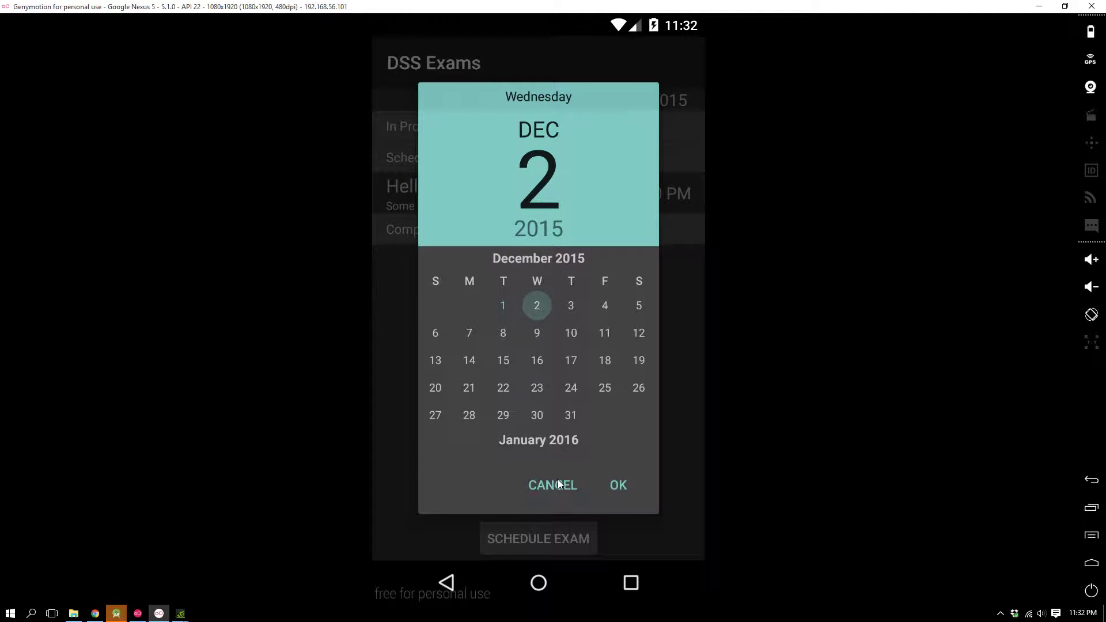
click(618, 485)
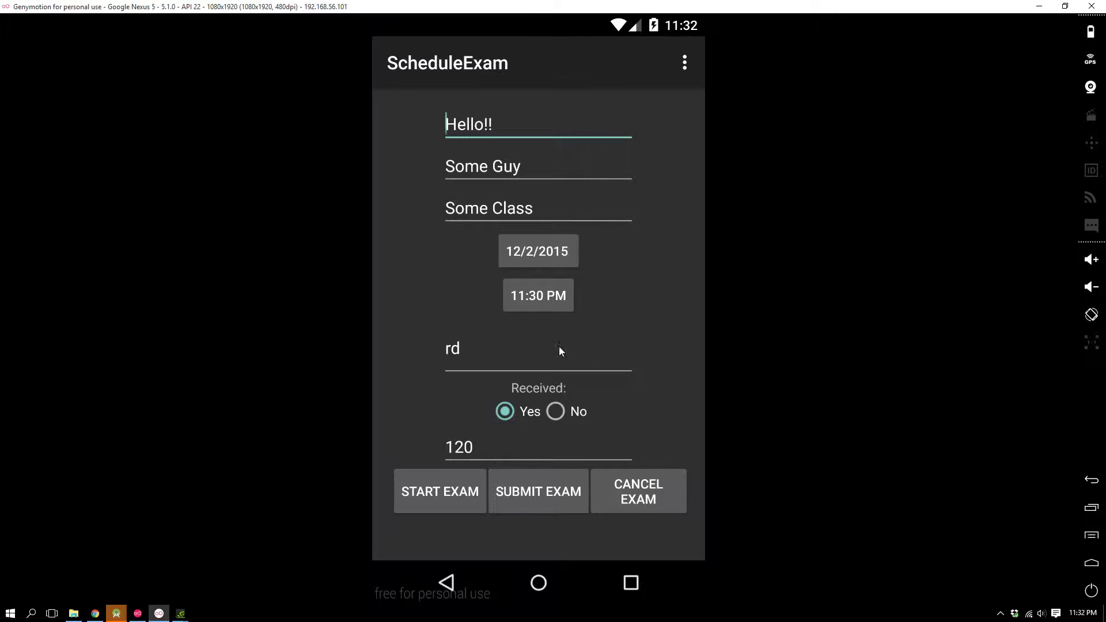
mouse_move(584, 473)
text(et50)
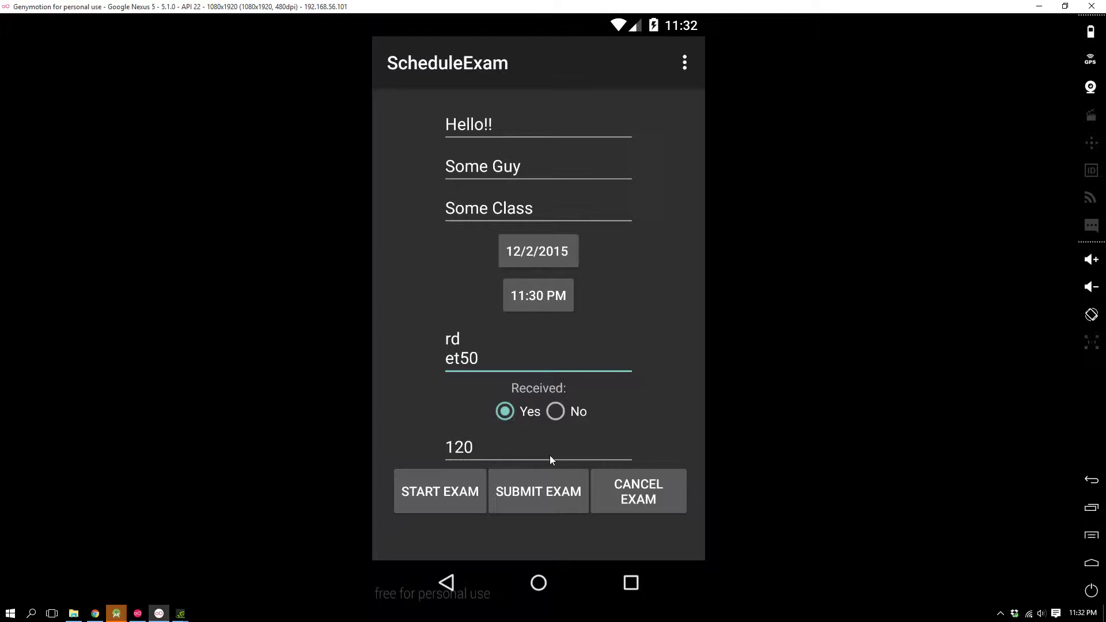
Save Hello!!'s notes as 'rd et50' and return to the December 2 list's day chooser
click(538, 492)
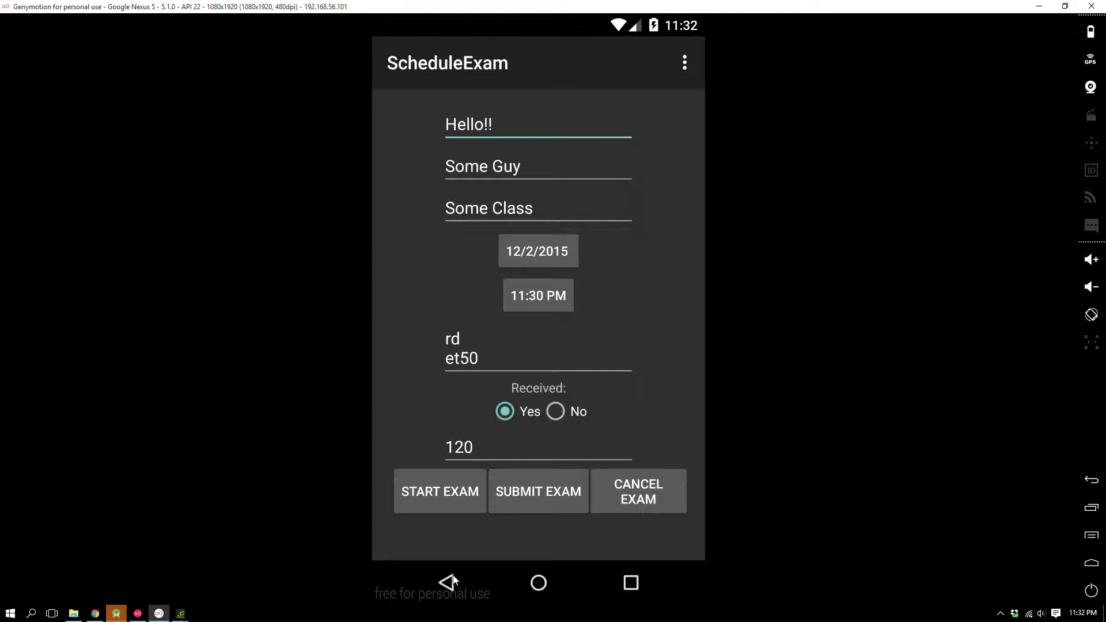
click(539, 250)
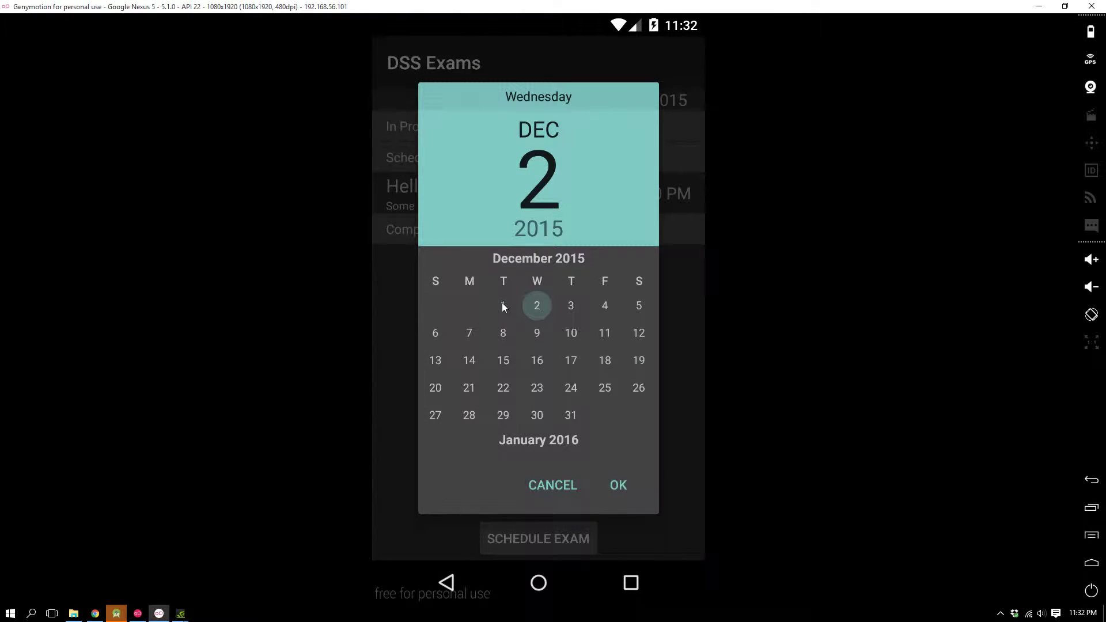
Show the December 1, 2015 exam list with Meow 123 in progress
click(617, 485)
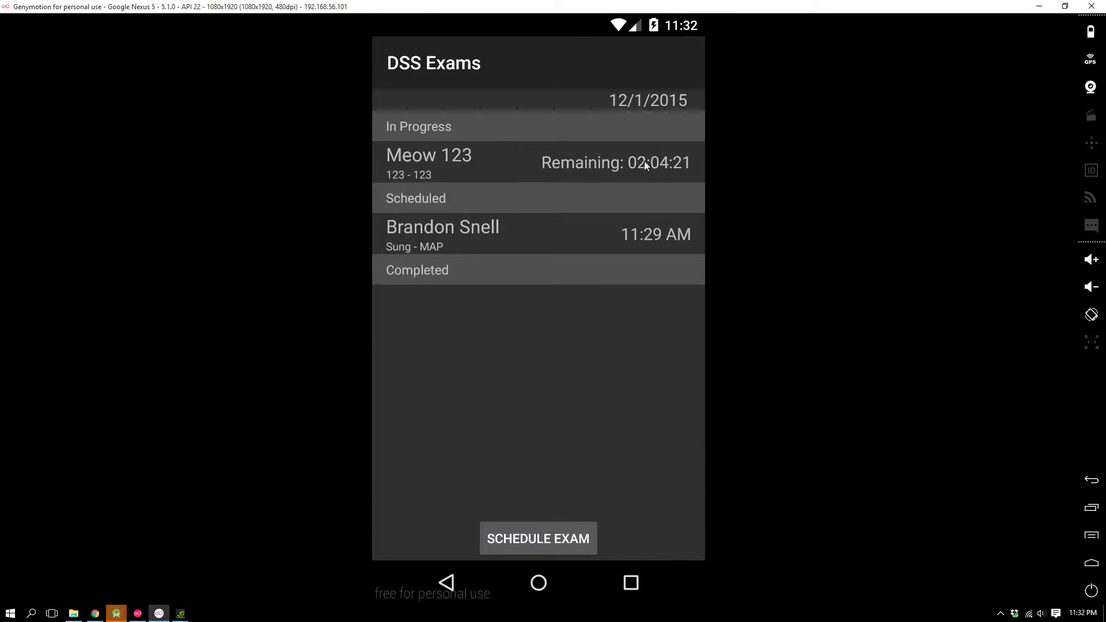
mouse_move(648, 187)
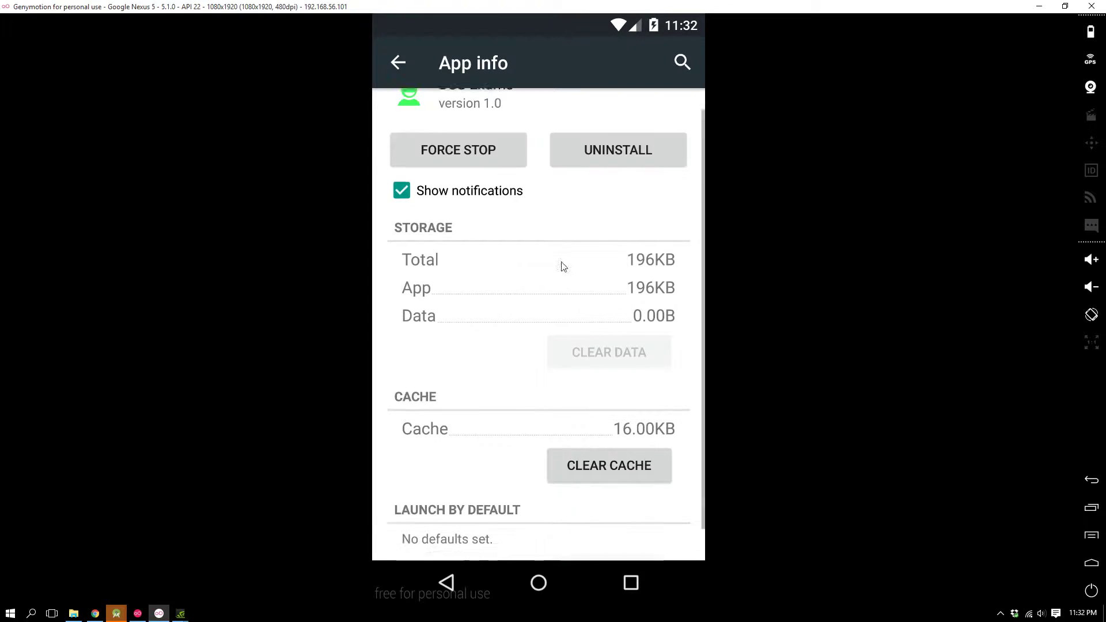
Scroll the DSS Exams app info page to reach Force Stop
scroll(up, 3)
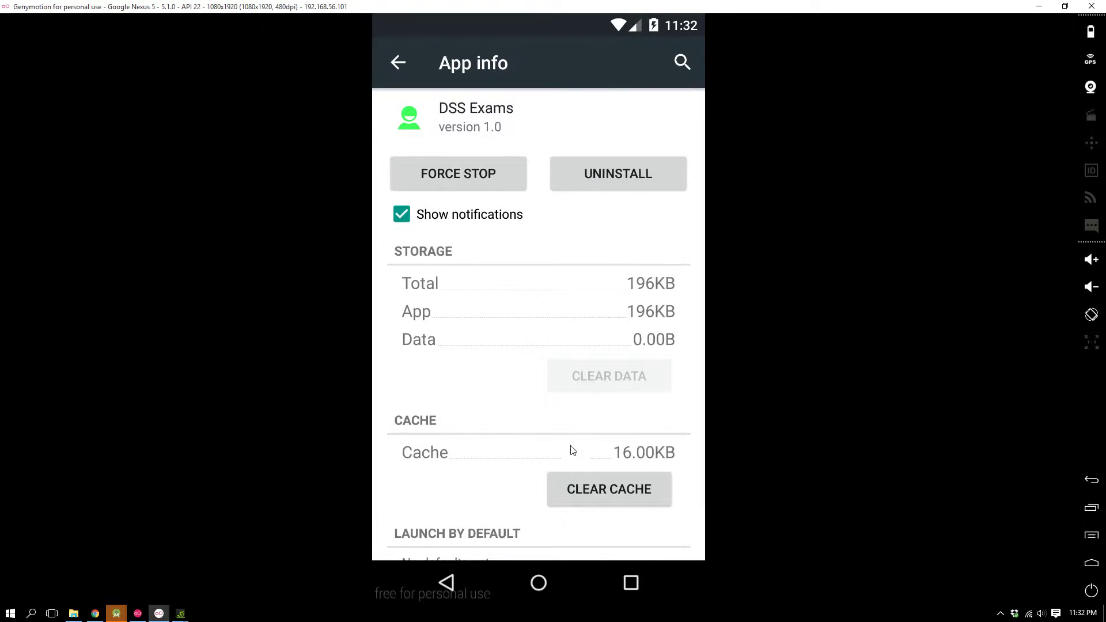
mouse_move(667, 253)
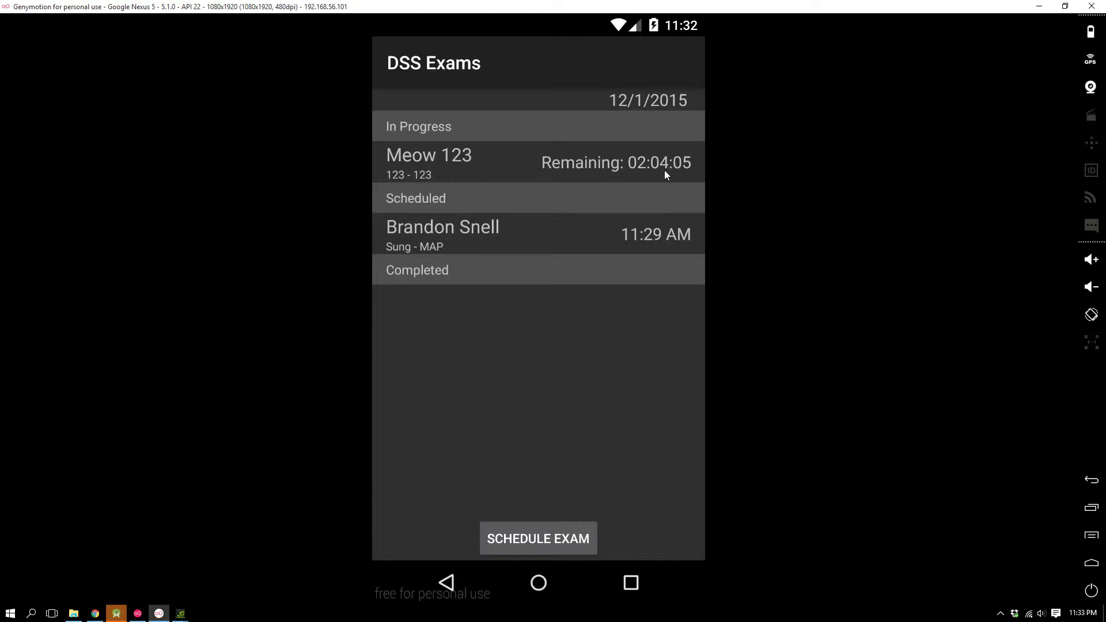
mouse_move(662, 126)
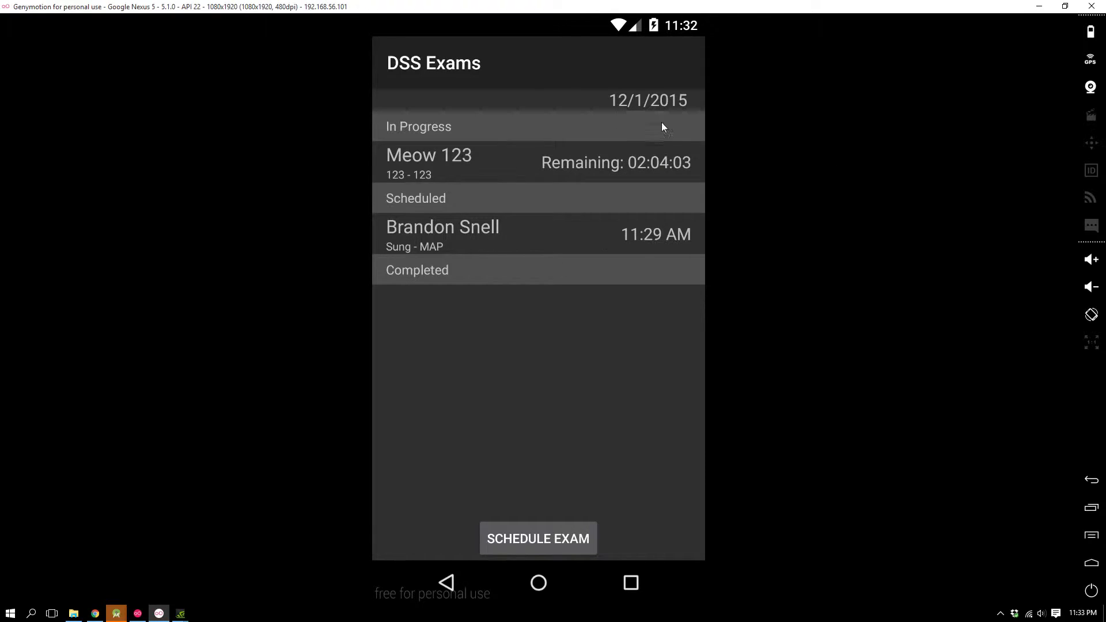
mouse_move(465, 356)
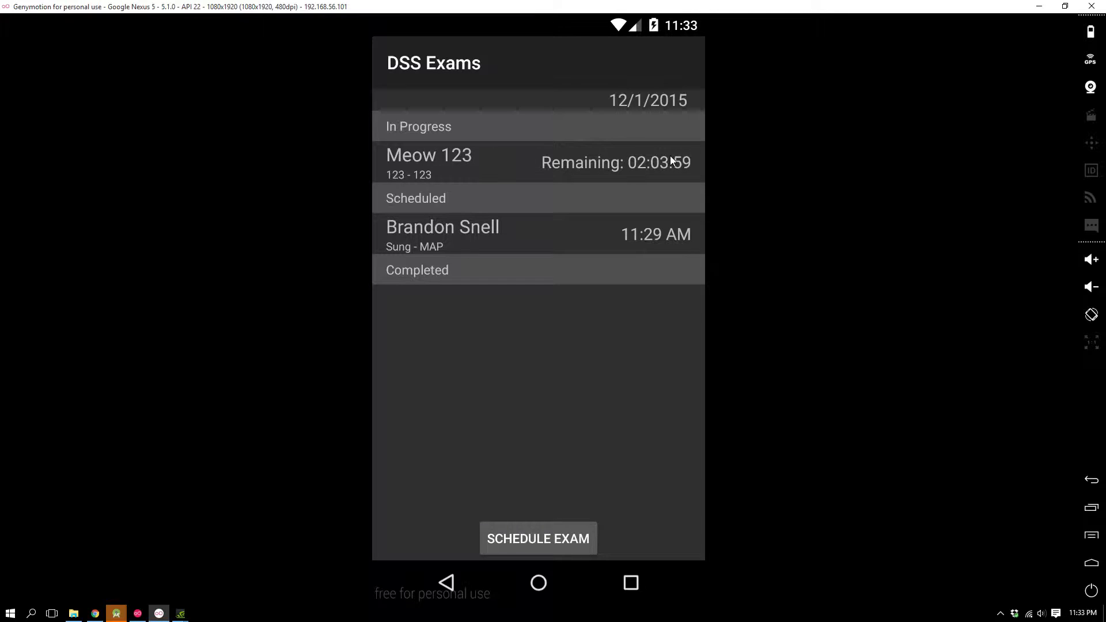
mouse_move(823, 157)
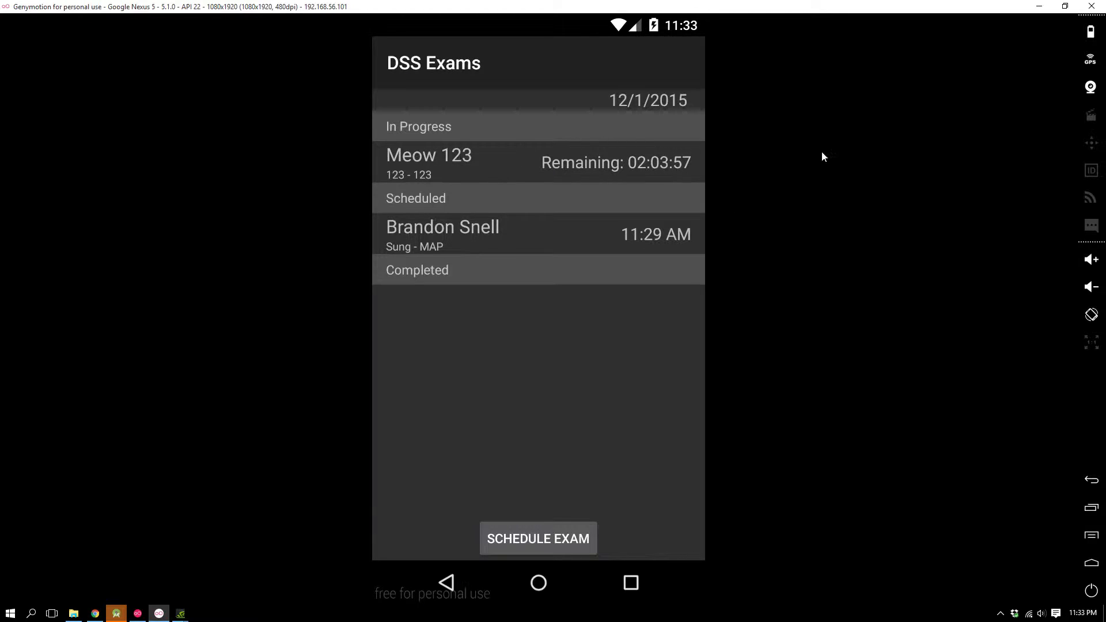
mouse_move(728, 188)
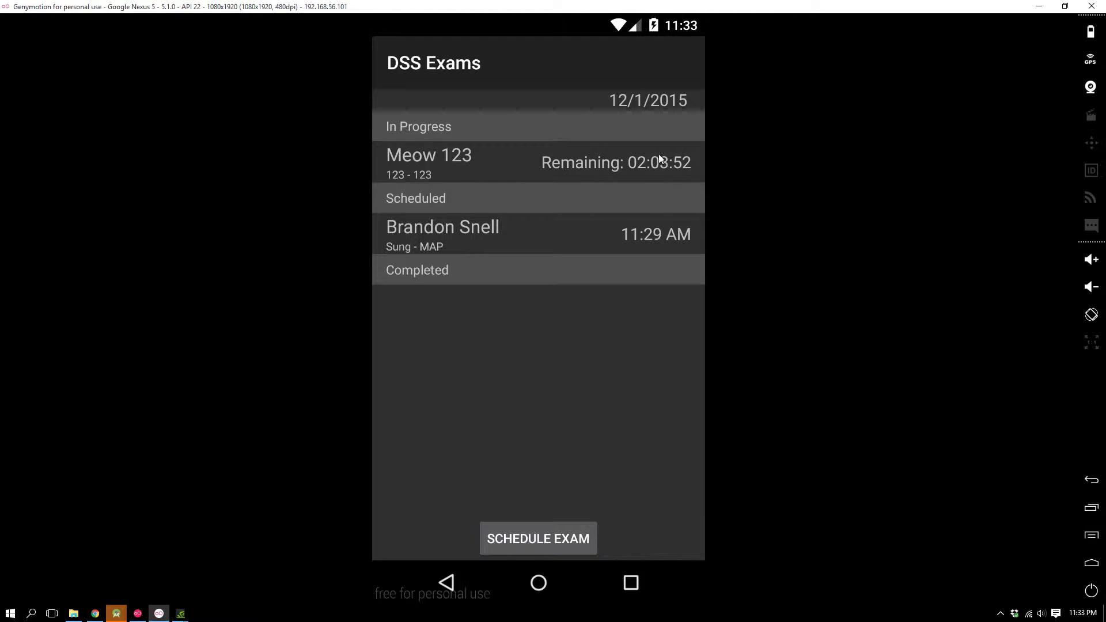
mouse_move(384, 141)
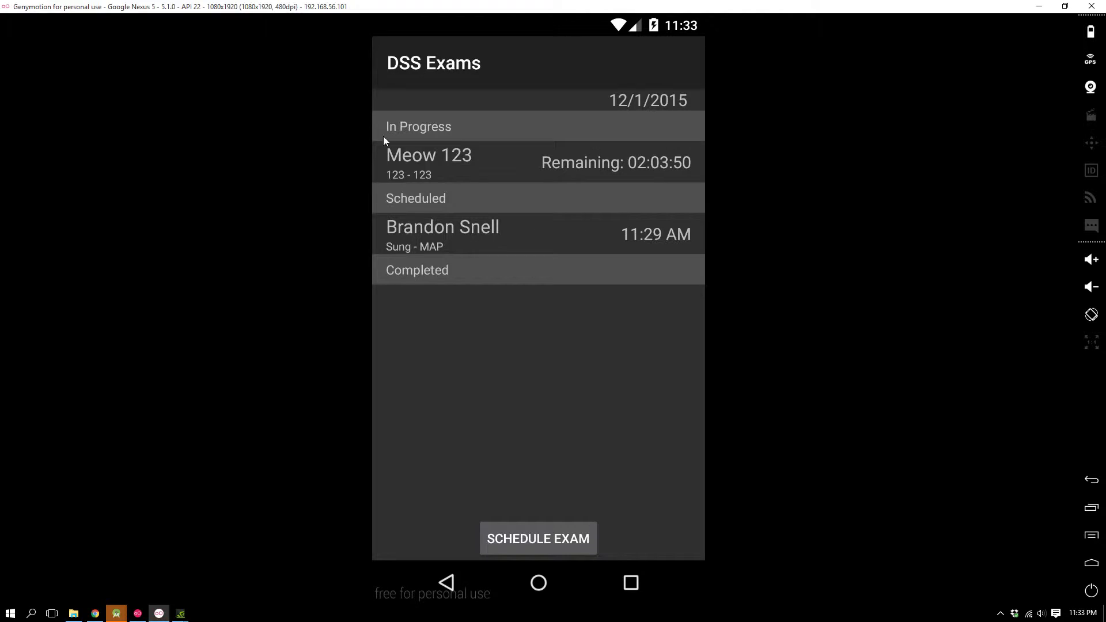
mouse_move(806, 175)
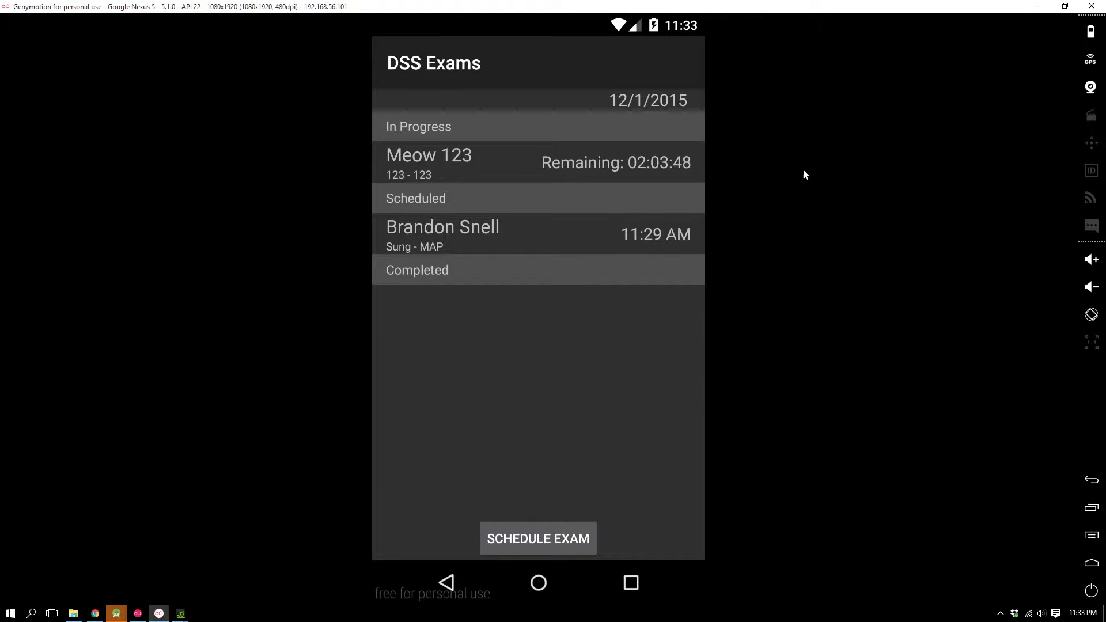
mouse_move(717, 174)
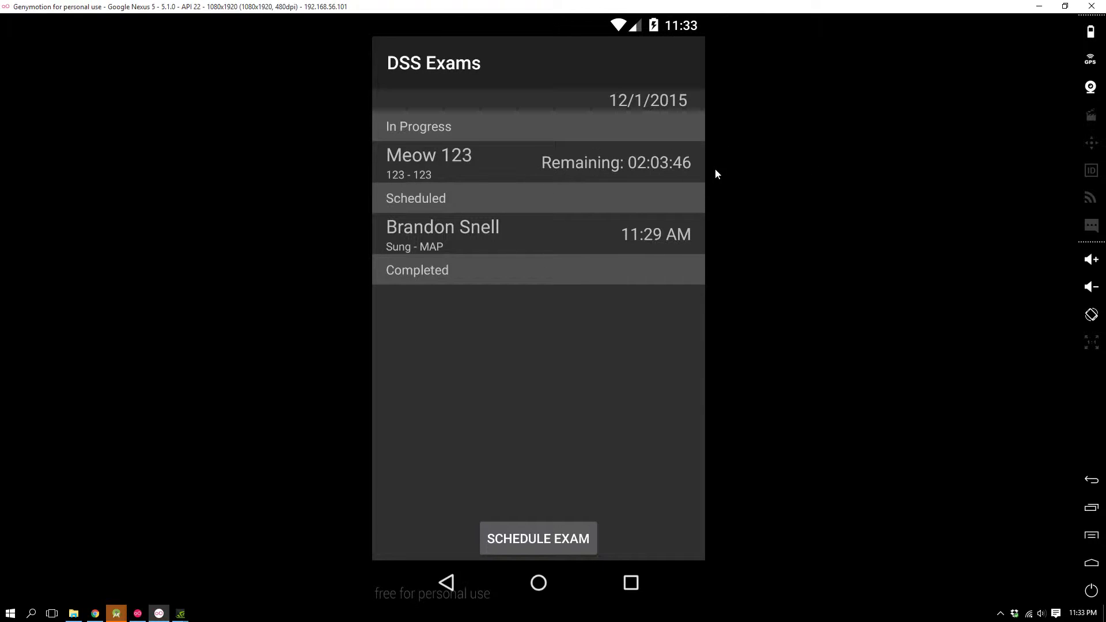
mouse_move(452, 187)
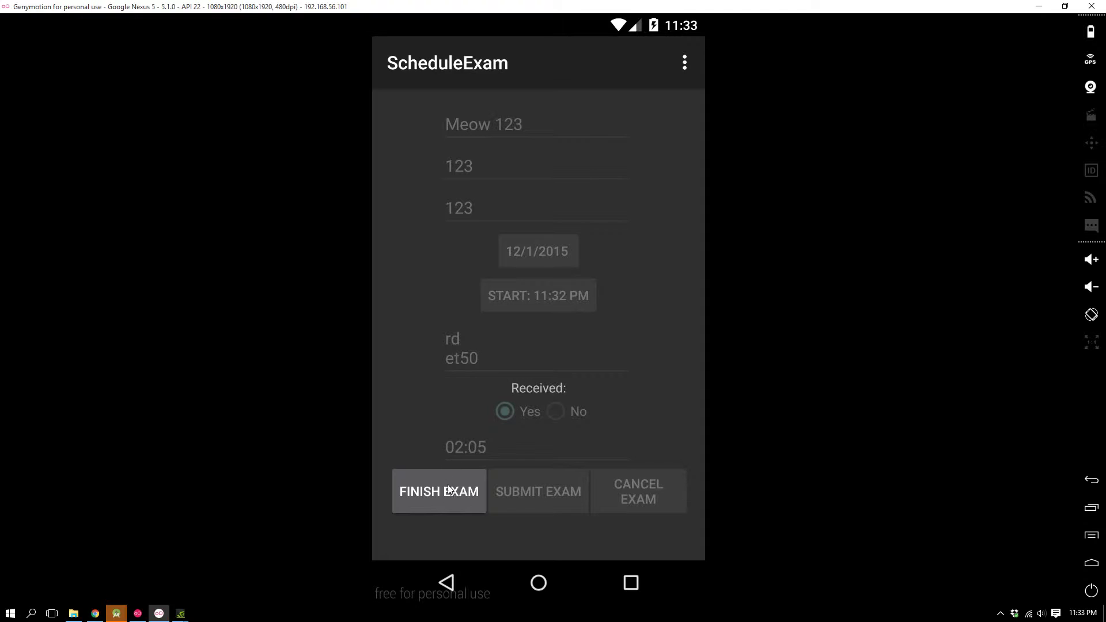
Finish the Meow 123 exam, recording 11:33 PM and a 00:02 duration
click(438, 493)
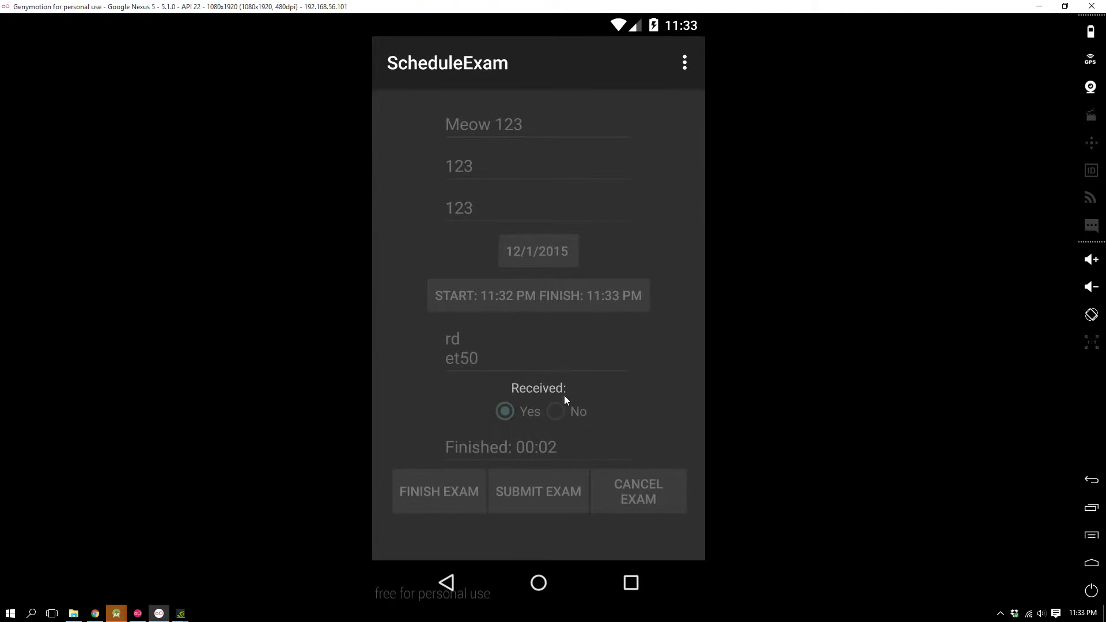
mouse_move(507, 294)
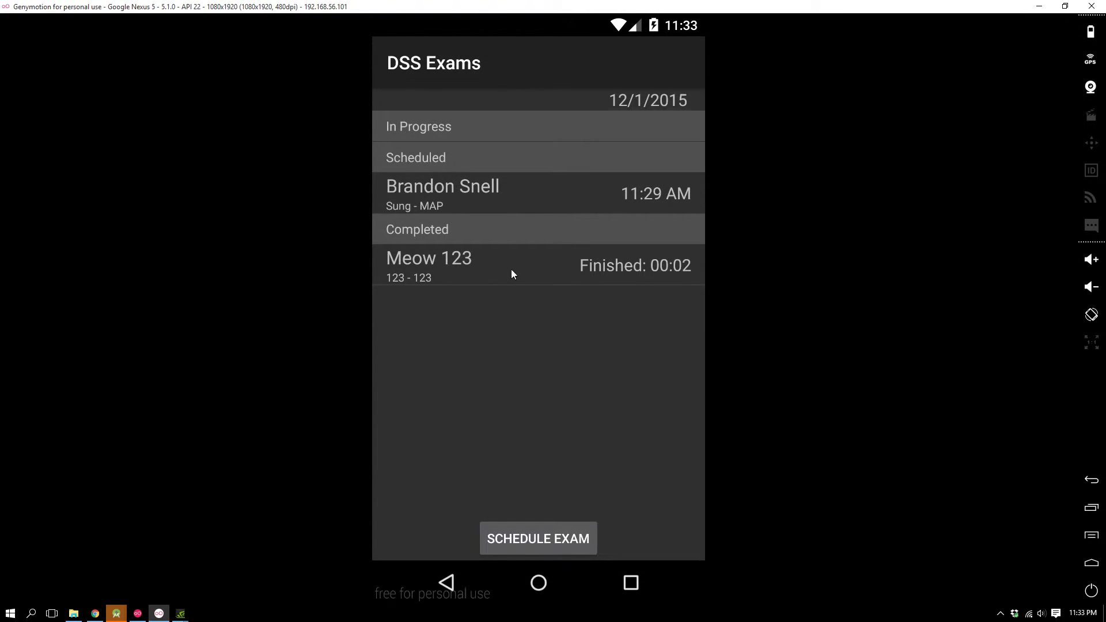
mouse_move(630, 584)
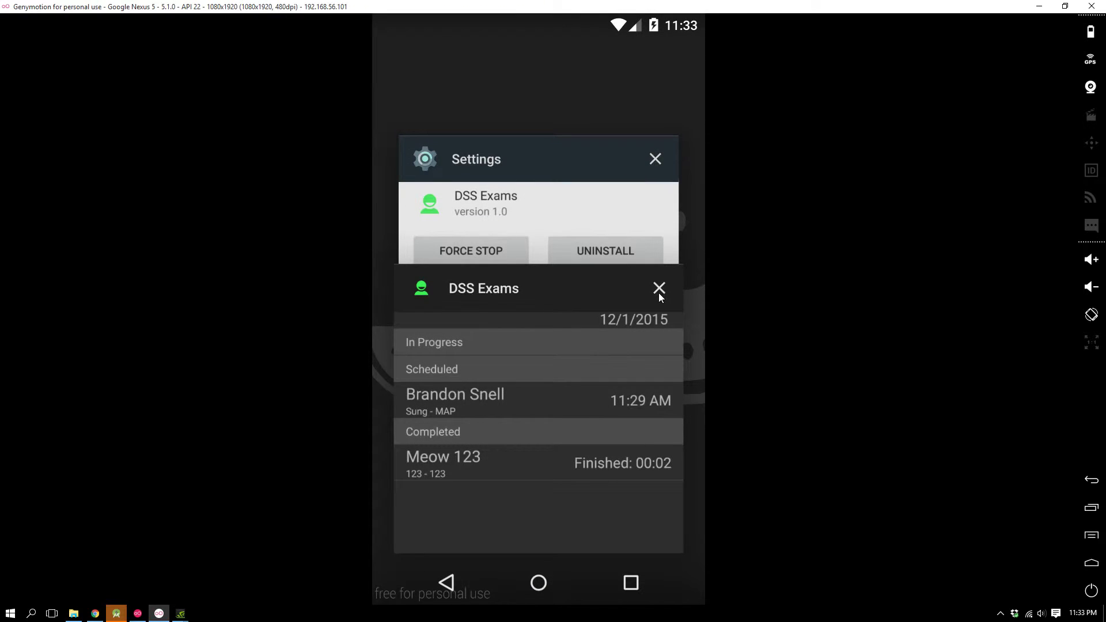
Close DSS Exams from Recents and relaunch it with Meow 123 still completed
click(659, 288)
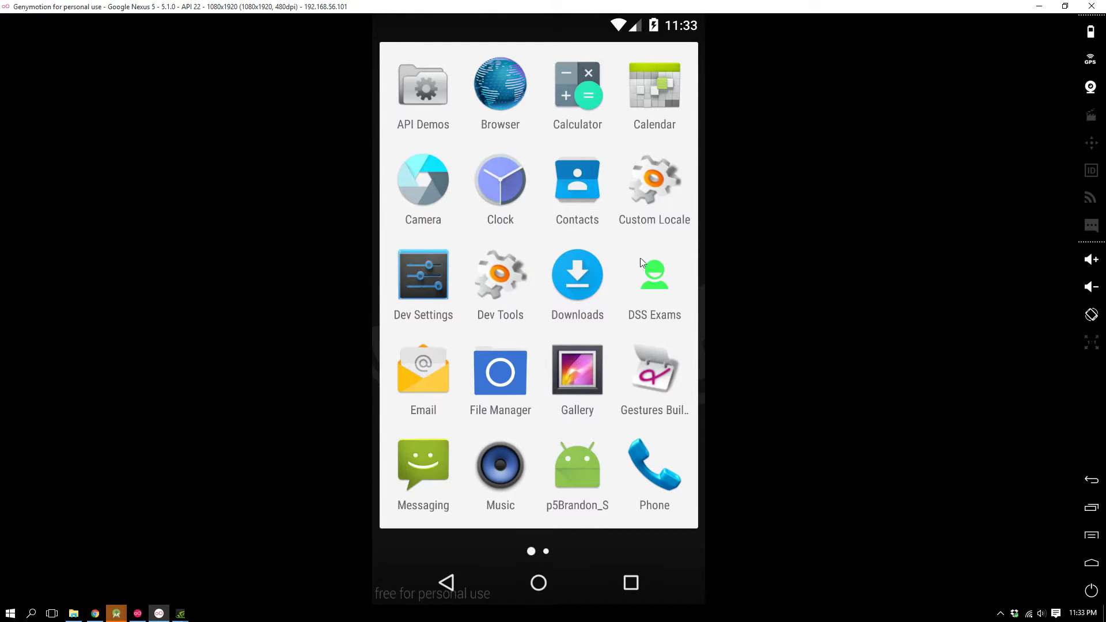
mouse_move(630, 306)
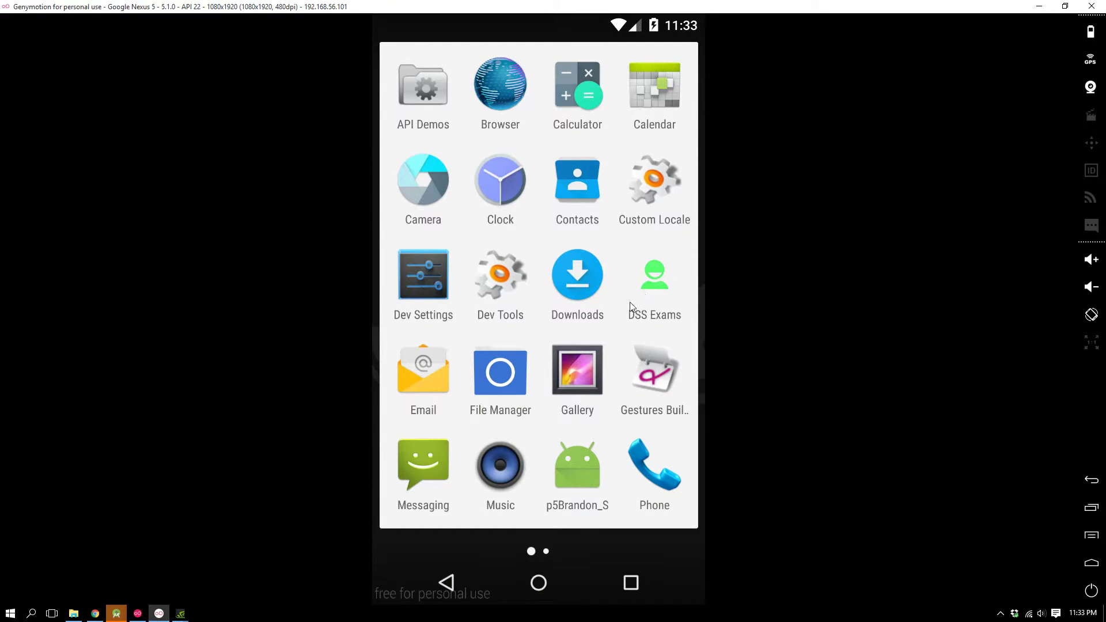
click(653, 274)
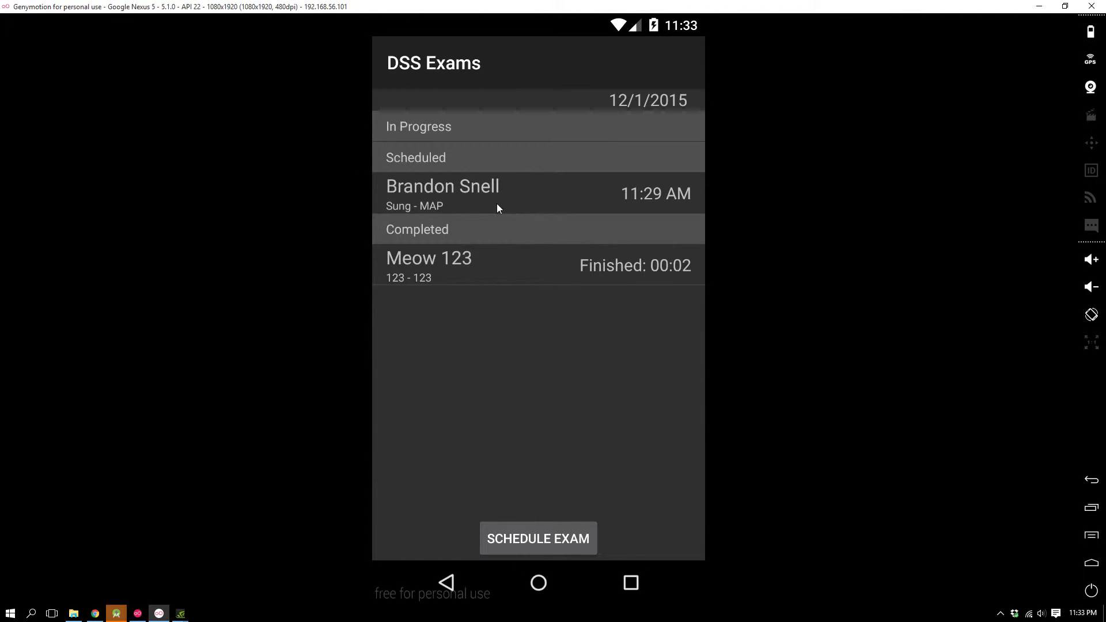
mouse_move(551, 245)
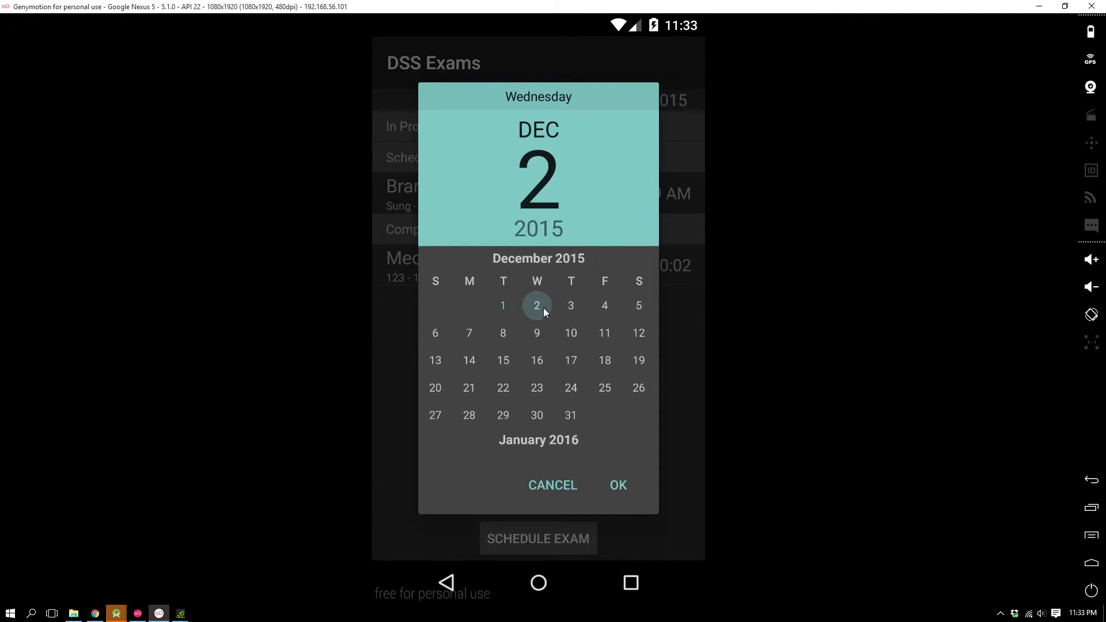
click(618, 486)
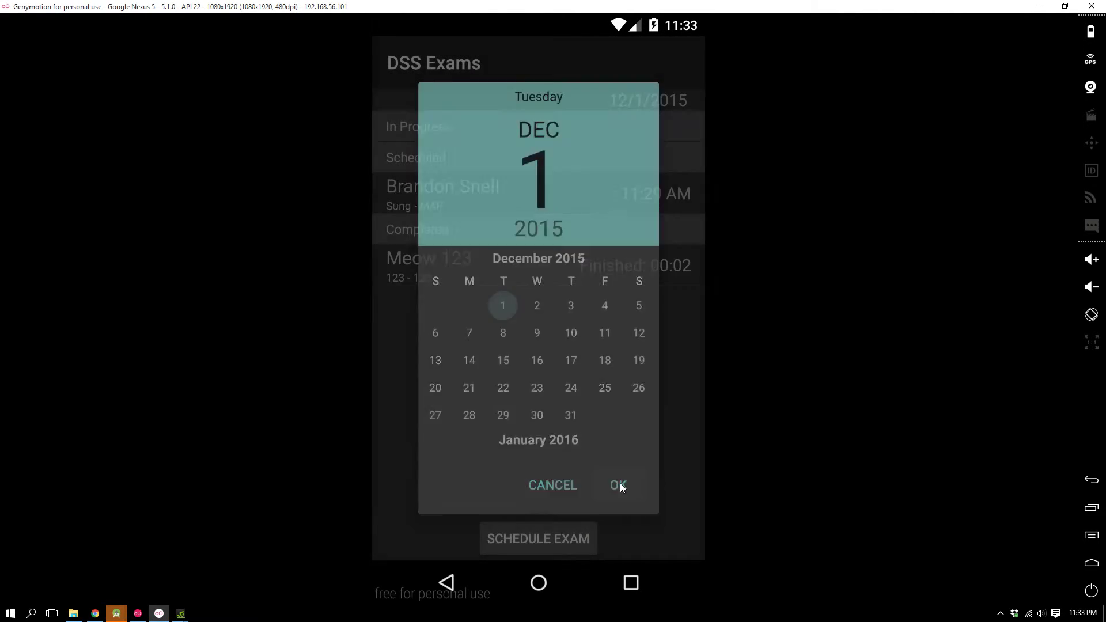
click(618, 485)
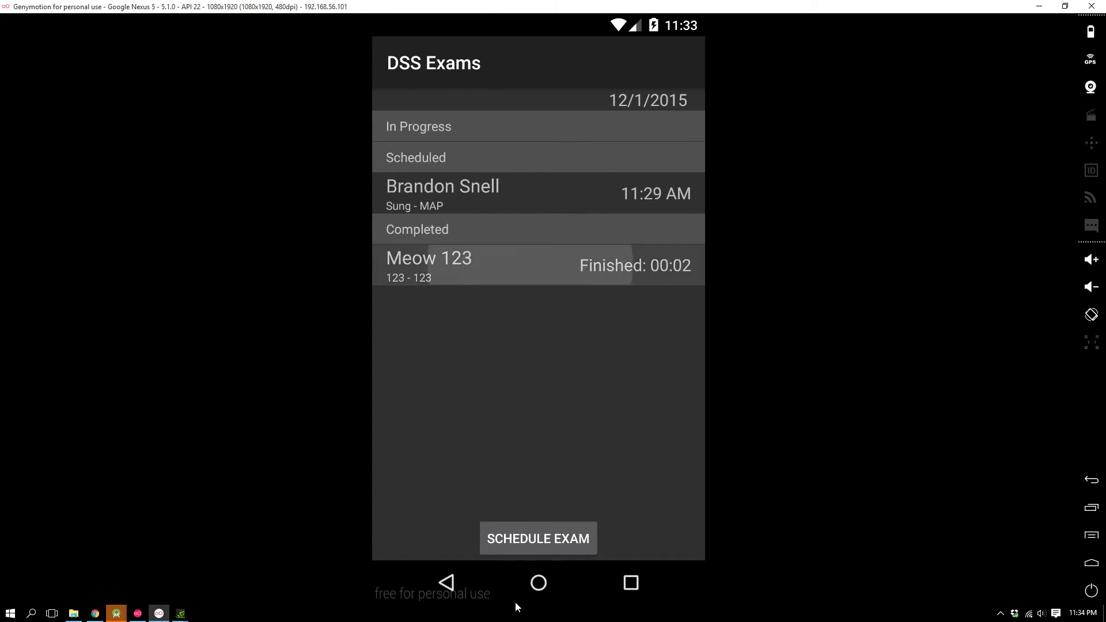
mouse_move(505, 134)
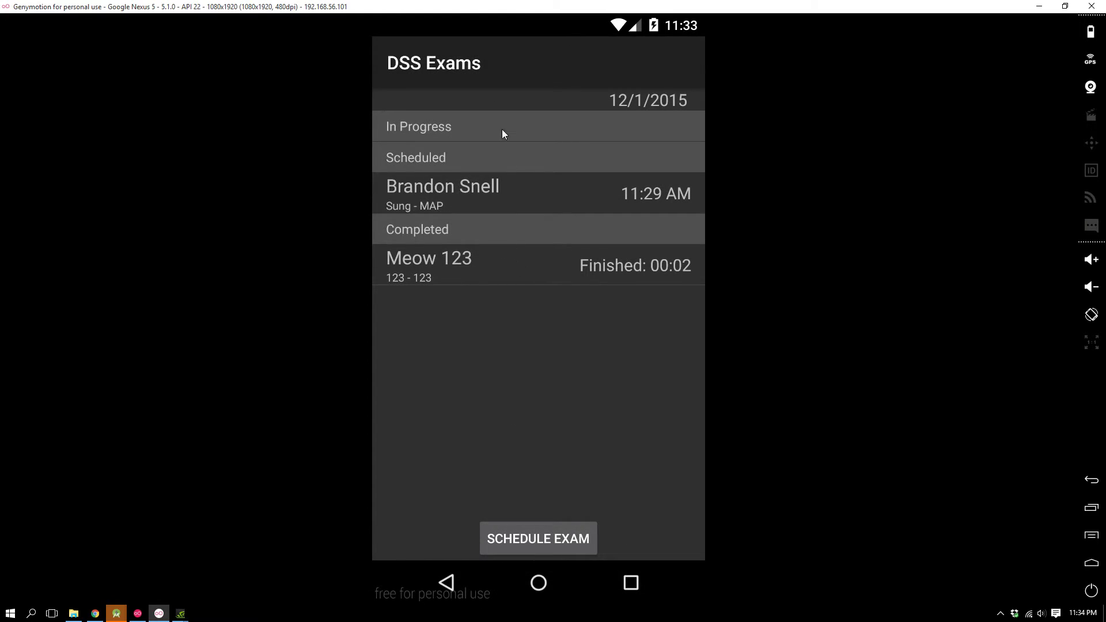
click(442, 185)
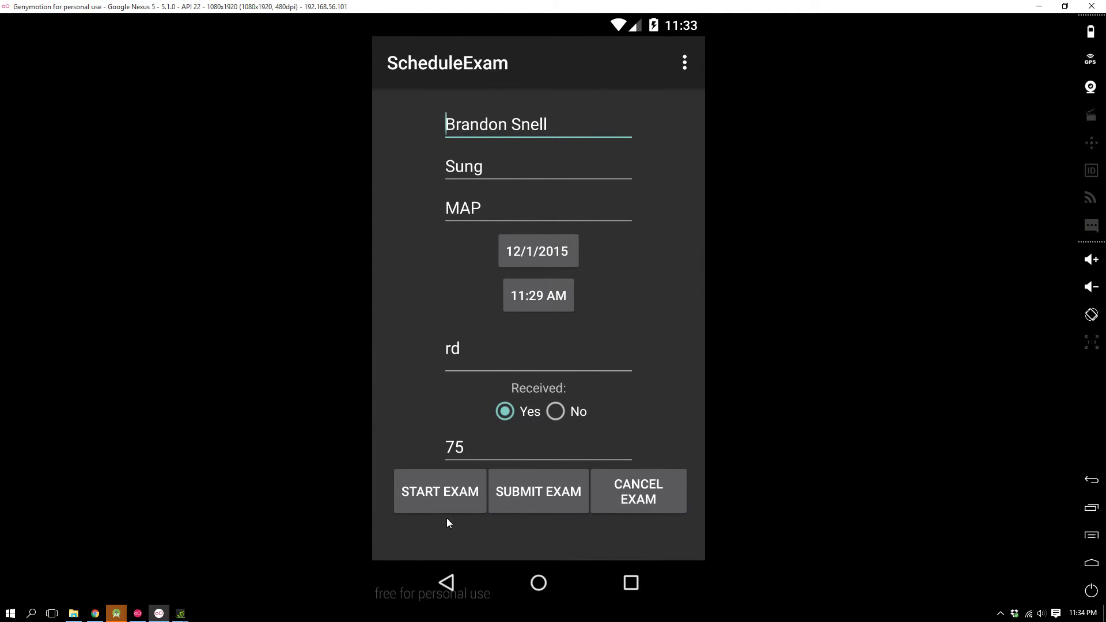
click(439, 491)
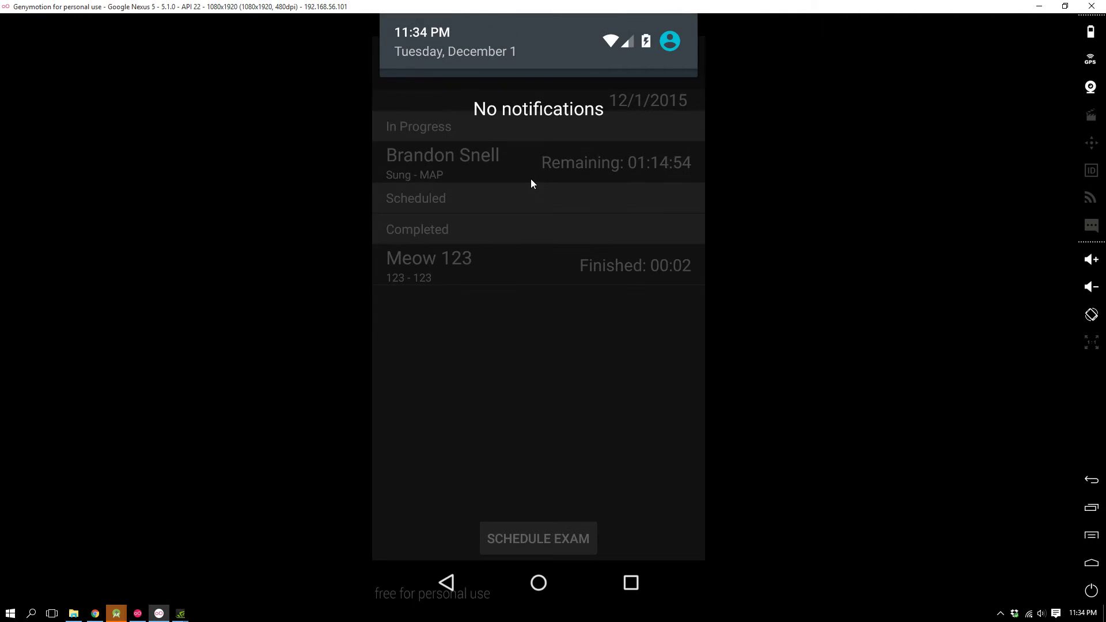
mouse_move(664, 175)
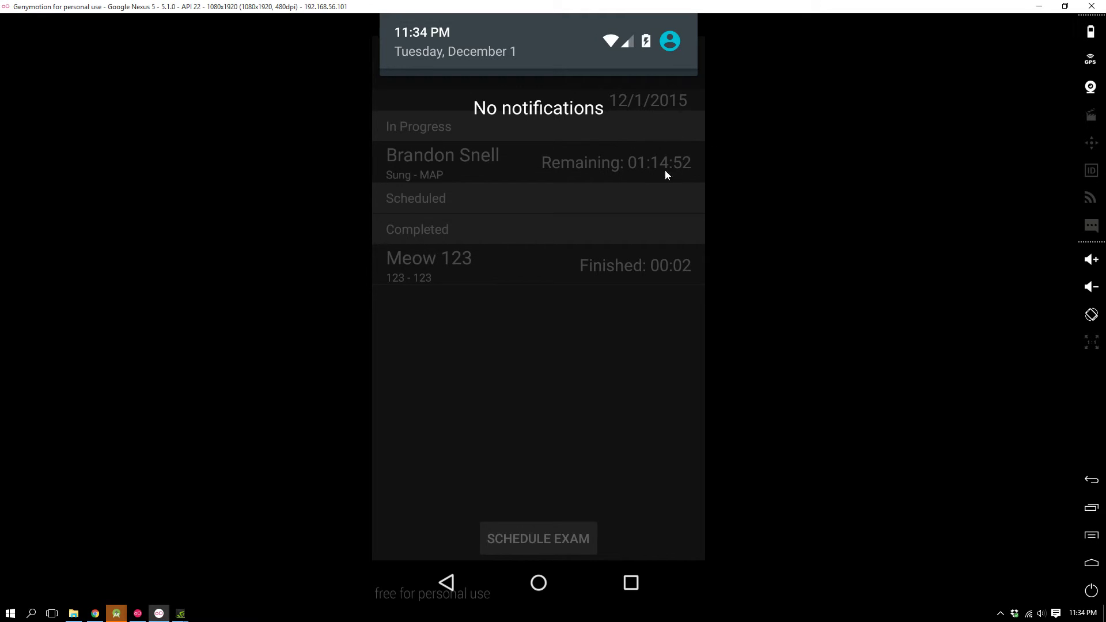
mouse_move(547, 108)
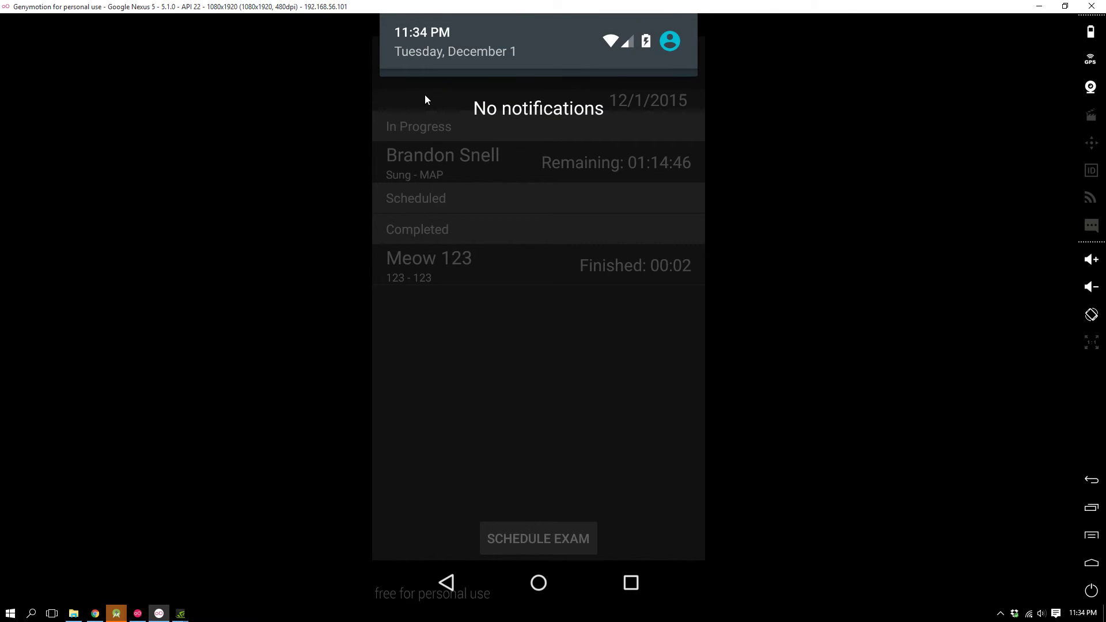
mouse_move(501, 107)
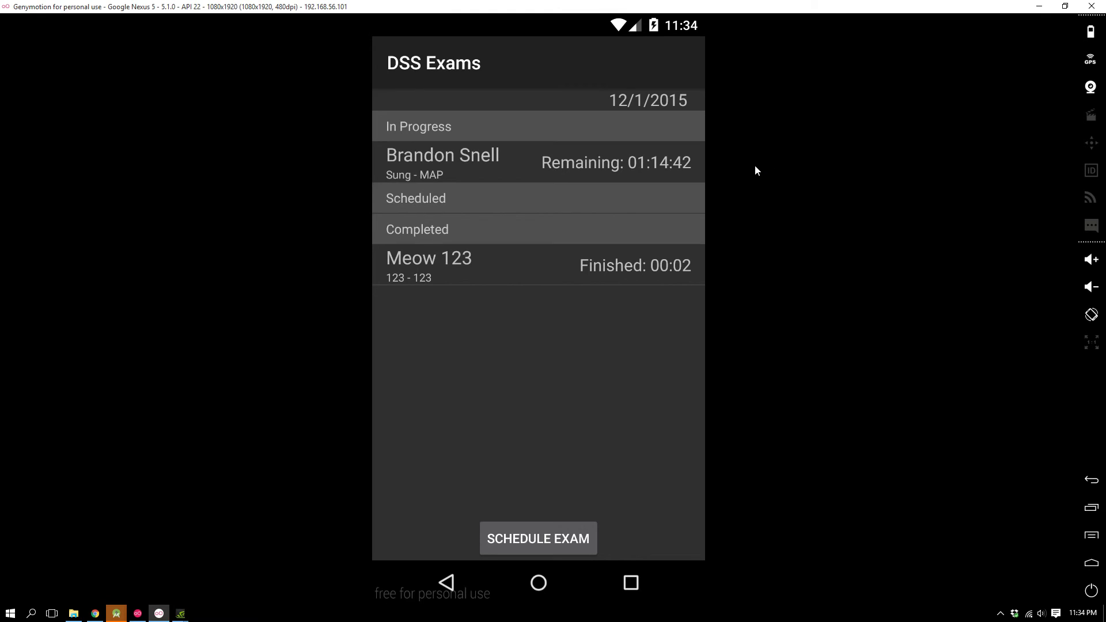
click(442, 163)
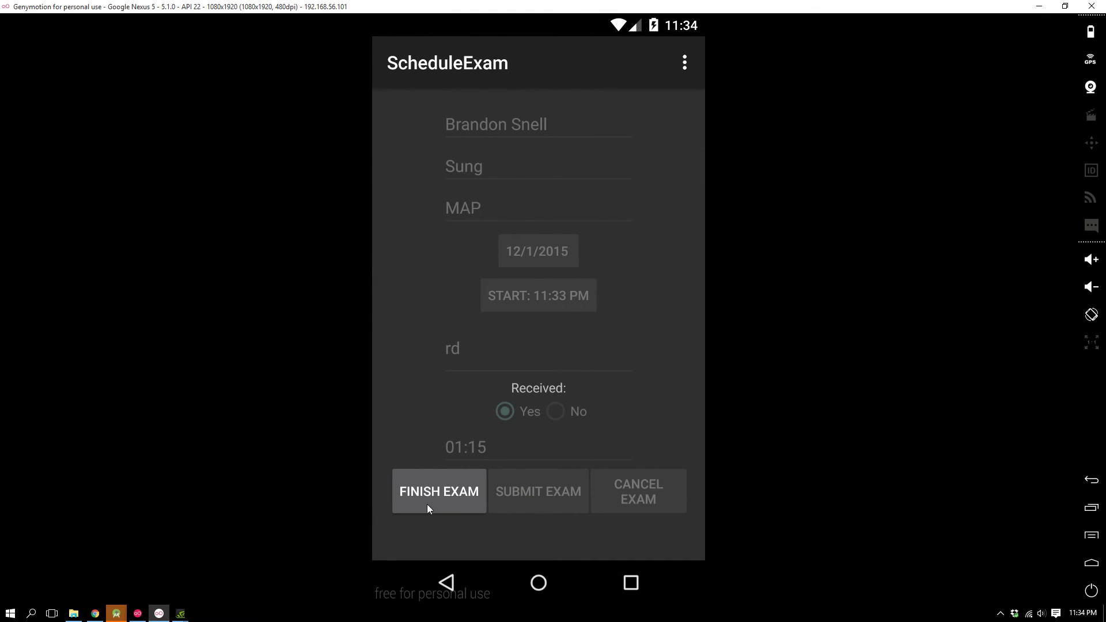
click(438, 492)
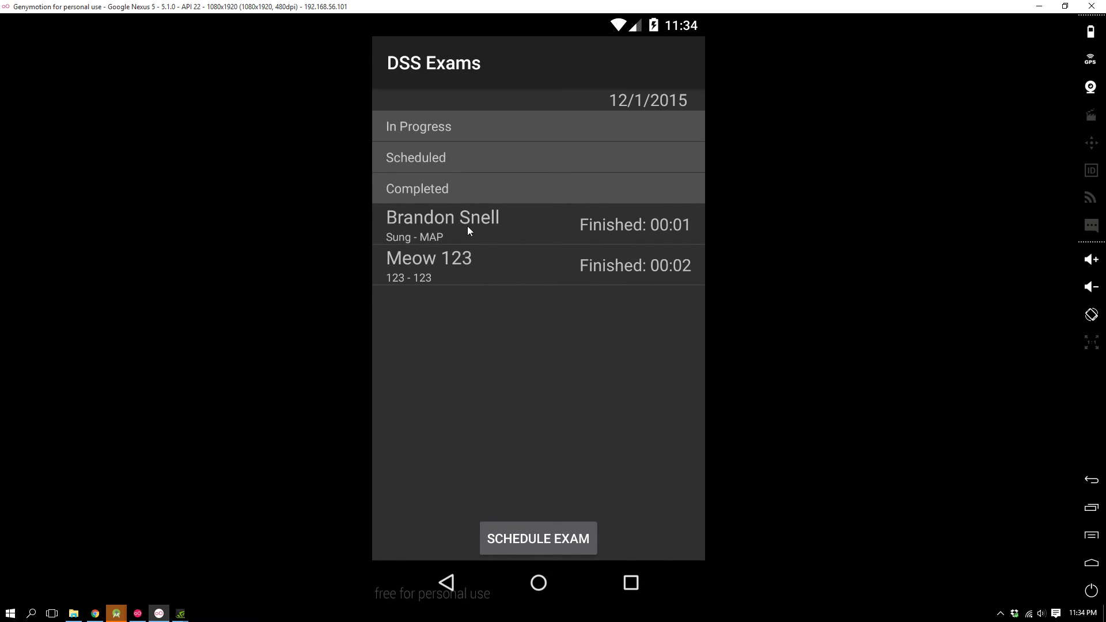
click(443, 225)
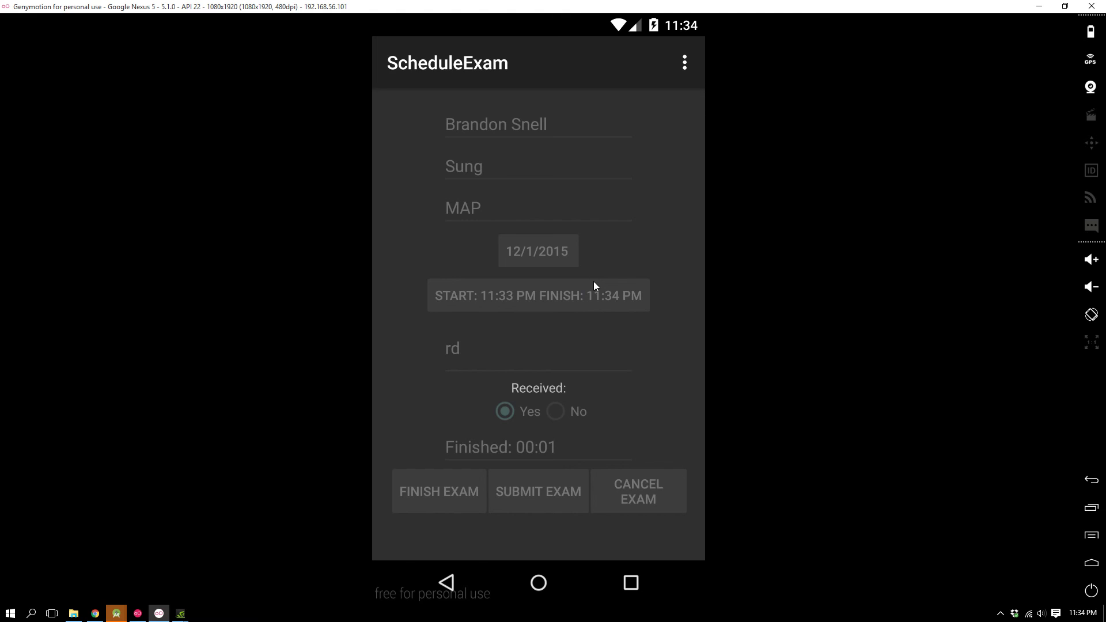